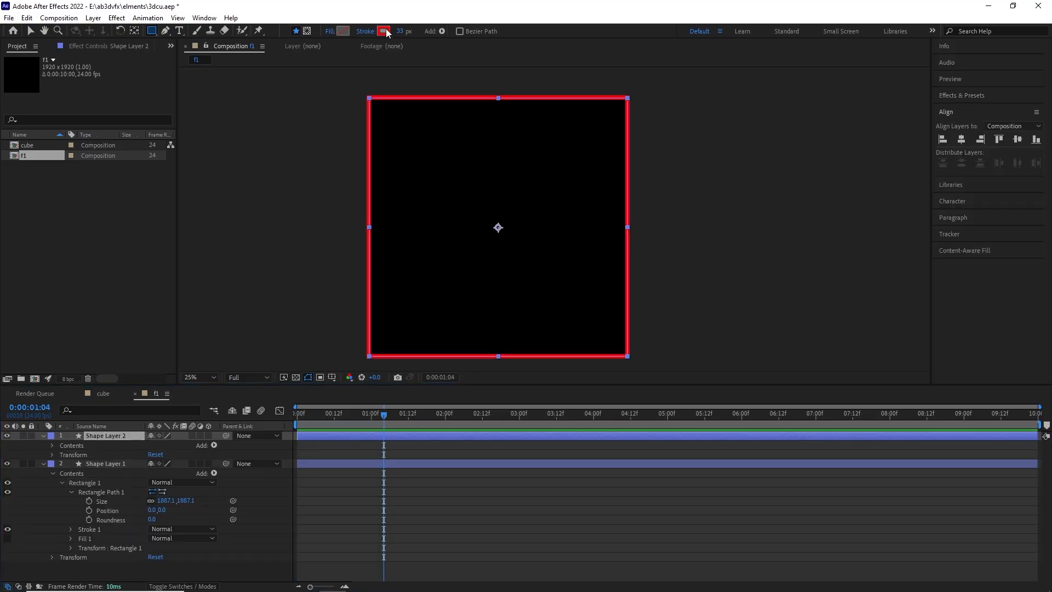
Step: Make the square's border a white dashed stroke with time*-250 Dash Offset, round caps and Glow
left_click(385, 31)
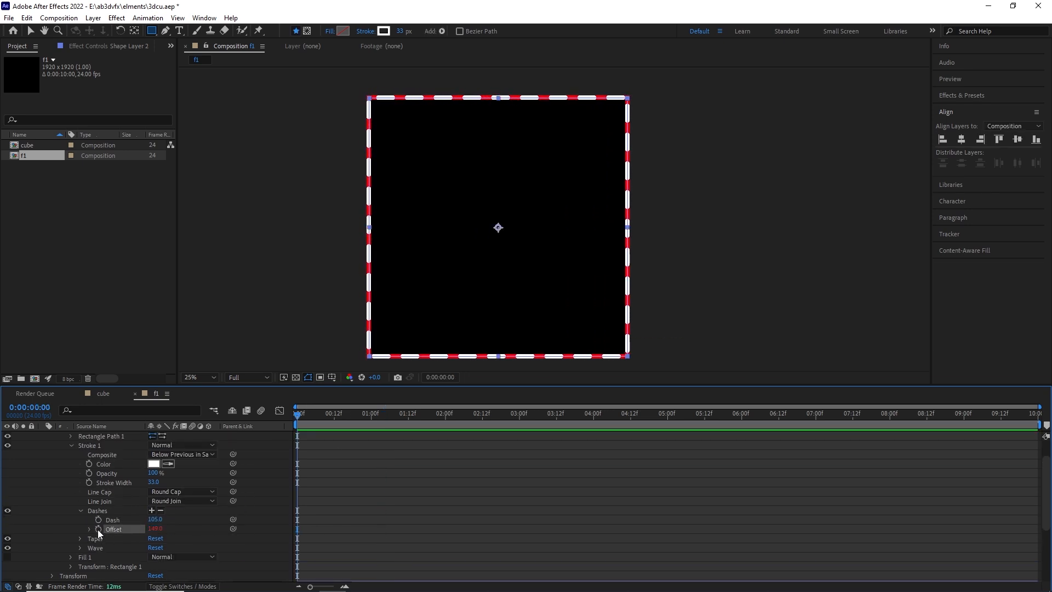
left_click(98, 528)
type("time*-258")
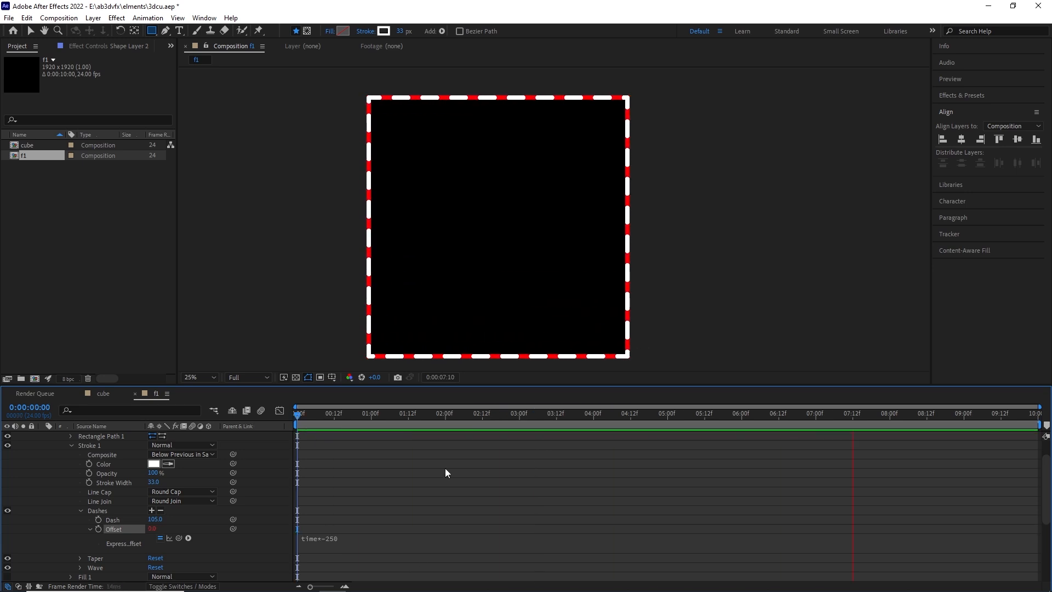
left_click(181, 491)
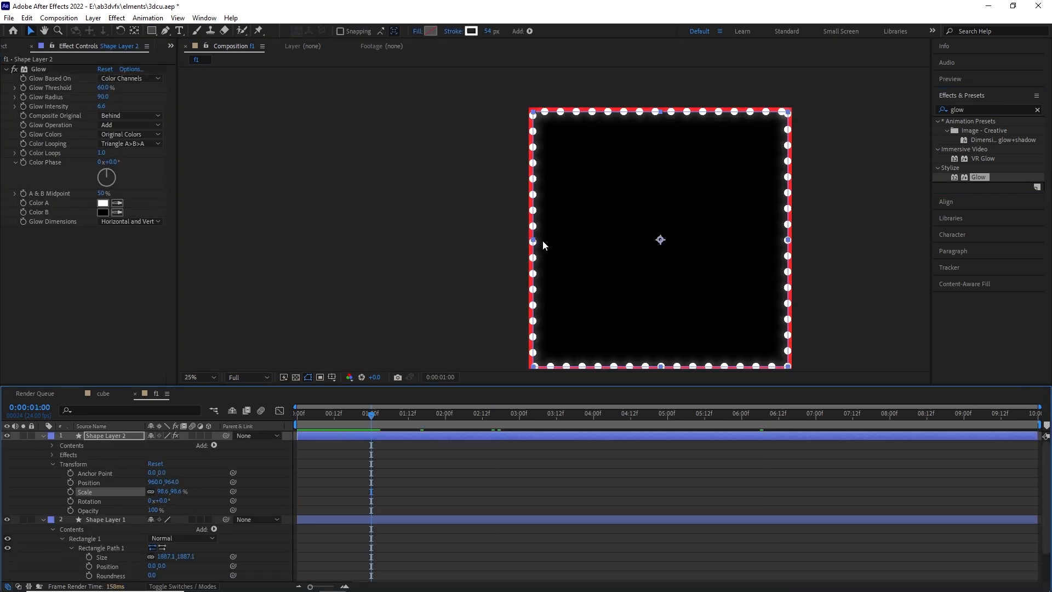
Step: Add green Venetian Blinds solids behind the shape layers and start a text layer
left_click(107, 519)
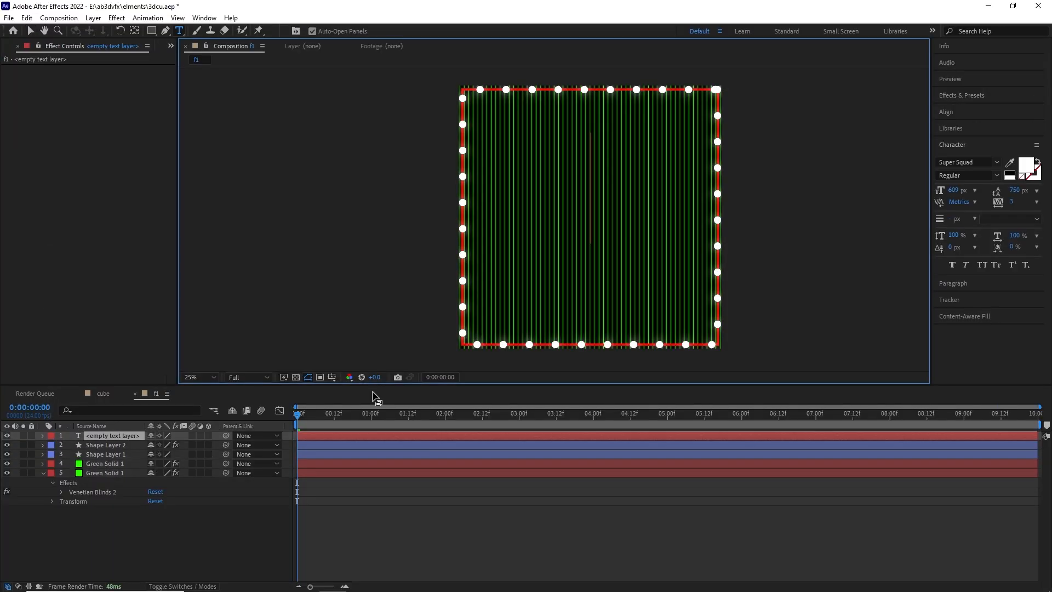
Step: Type 2025 with white fill and red stroke, convert it to shapes, and add a Repeater
type("2025")
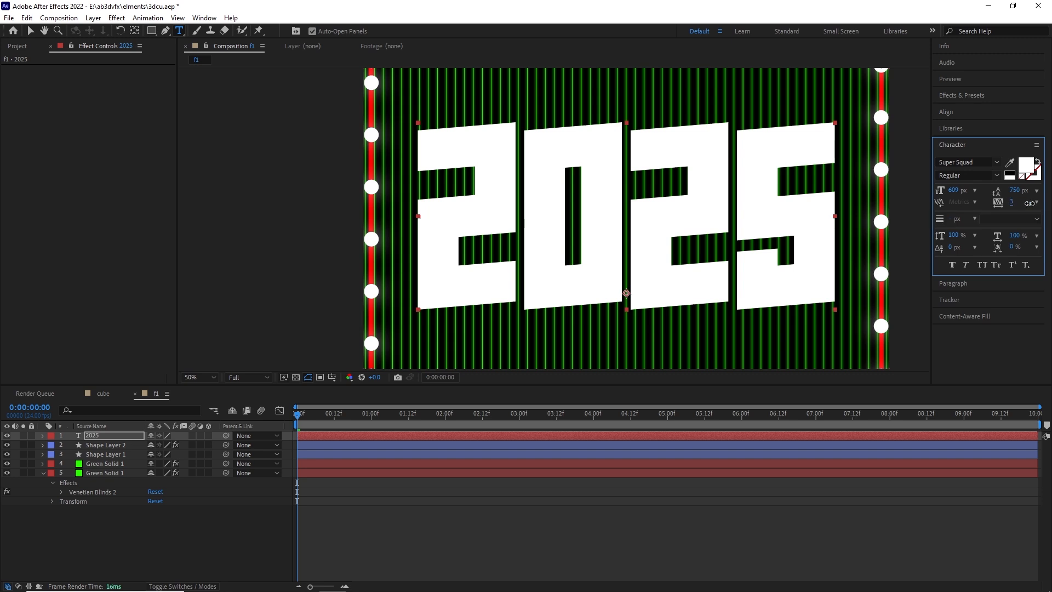
left_click(1009, 165)
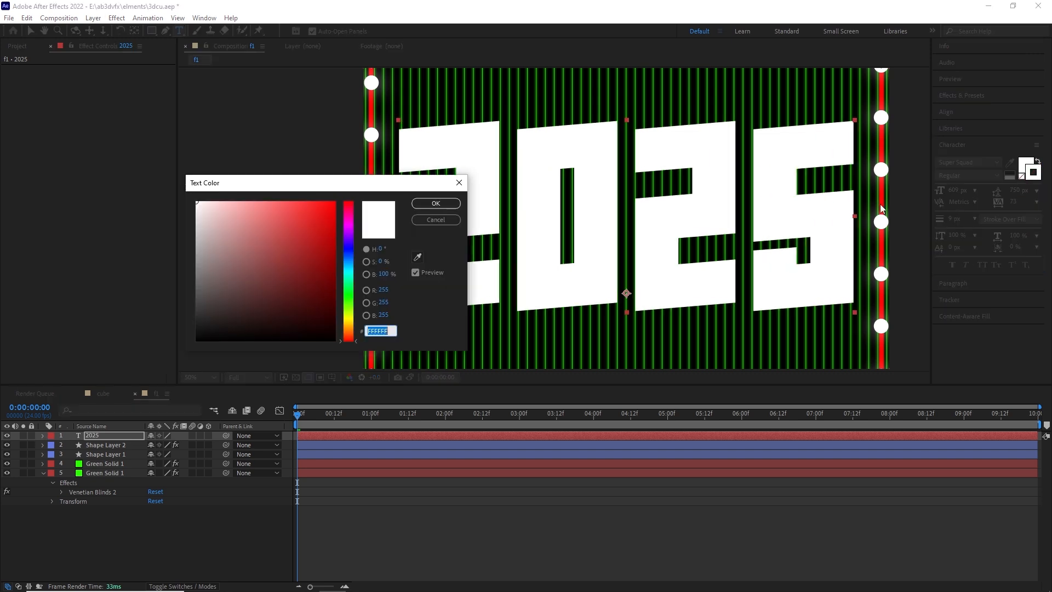
left_click(435, 203)
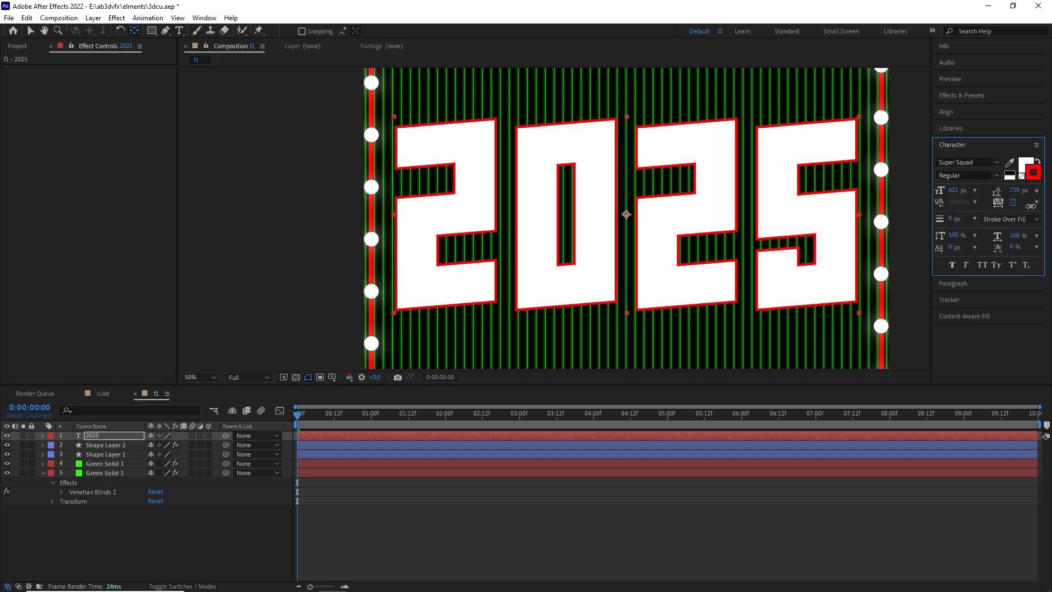
left_click(215, 445)
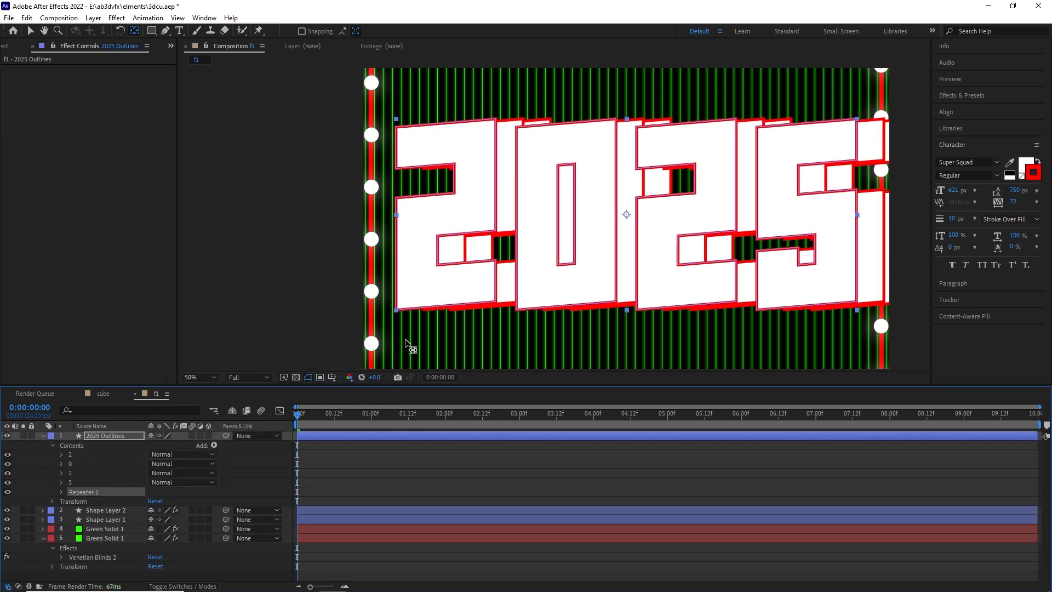
left_click(61, 491)
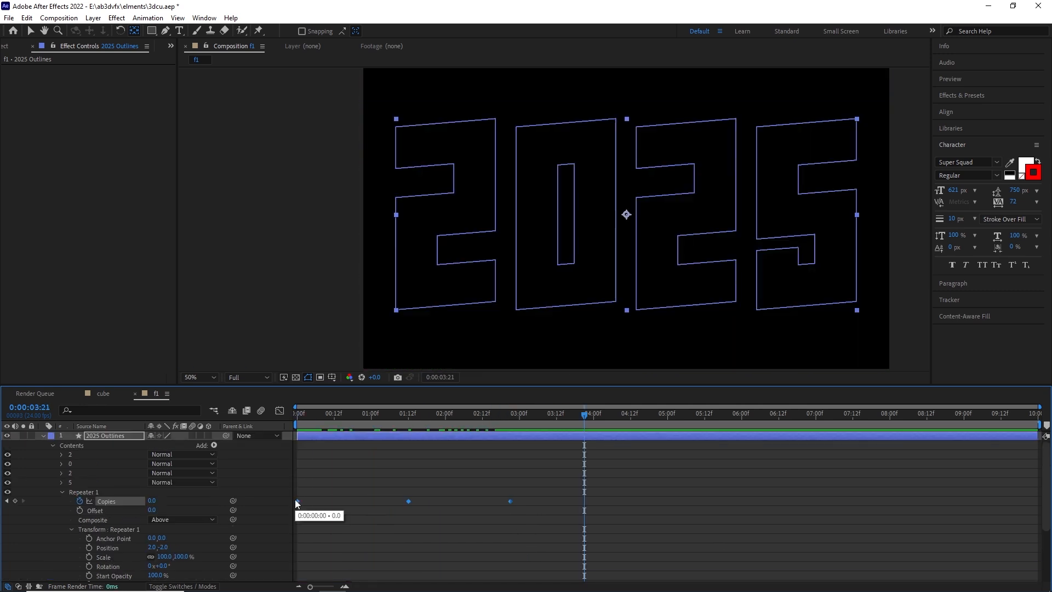
Step: Loop the Repeater Copies and keyframed Repeater Position with loopOut() expressions
left_click(79, 500)
type("loopOut()")
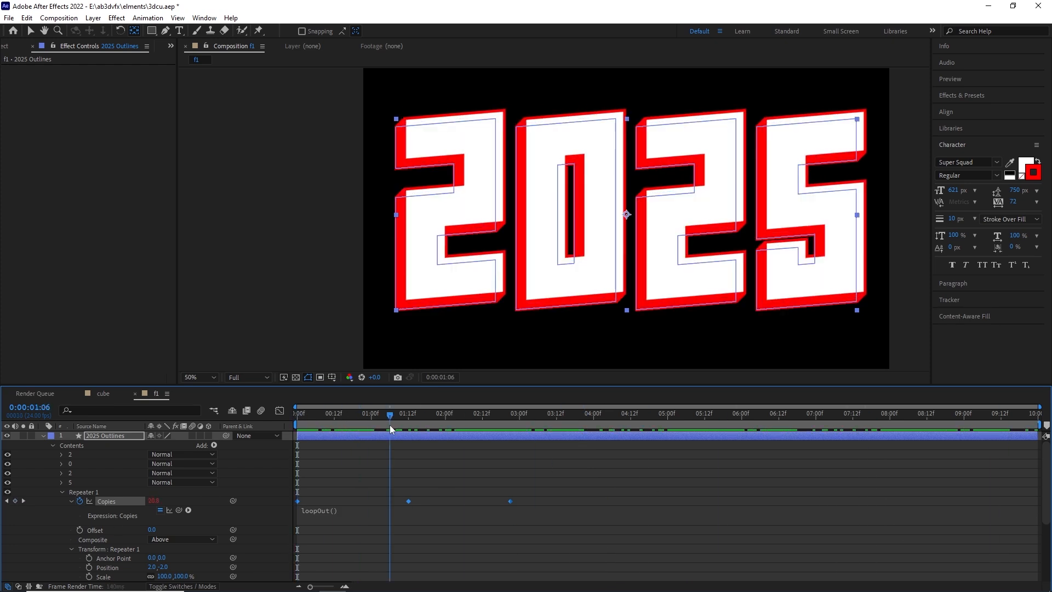
left_click(510, 419)
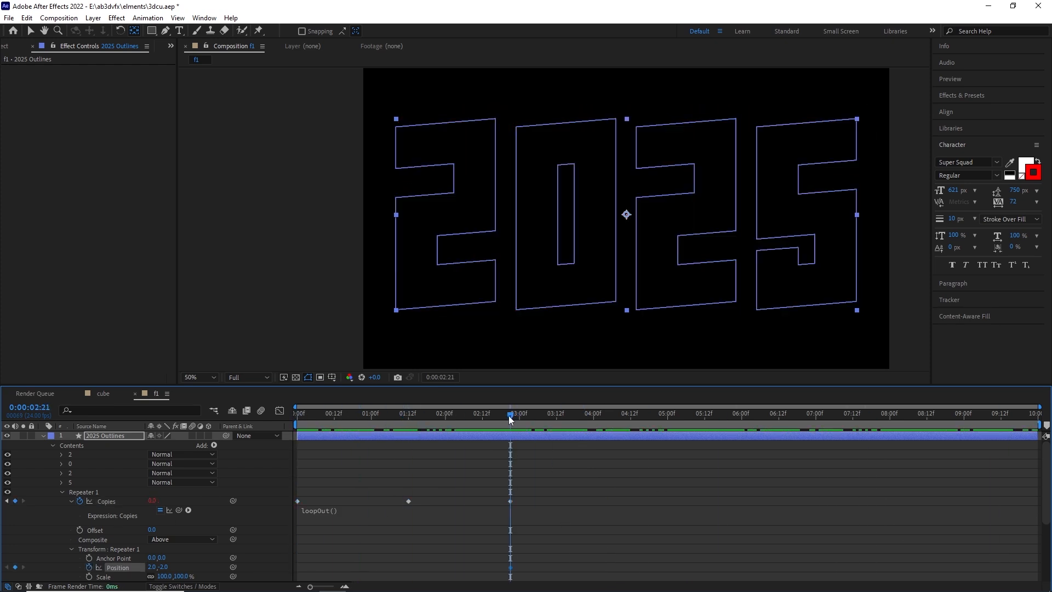
double_click(164, 567)
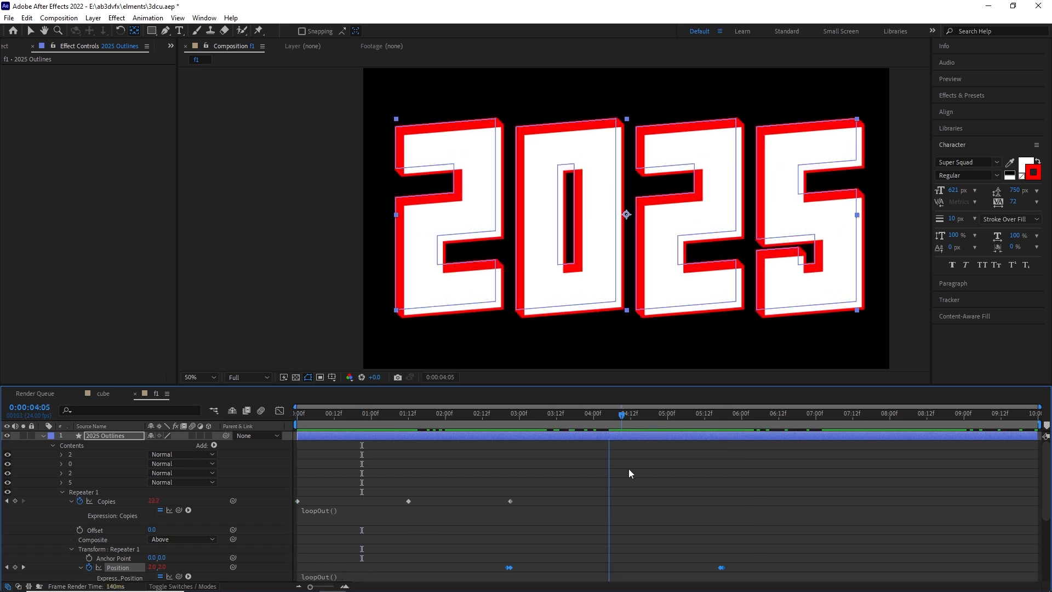
left_click(433, 413)
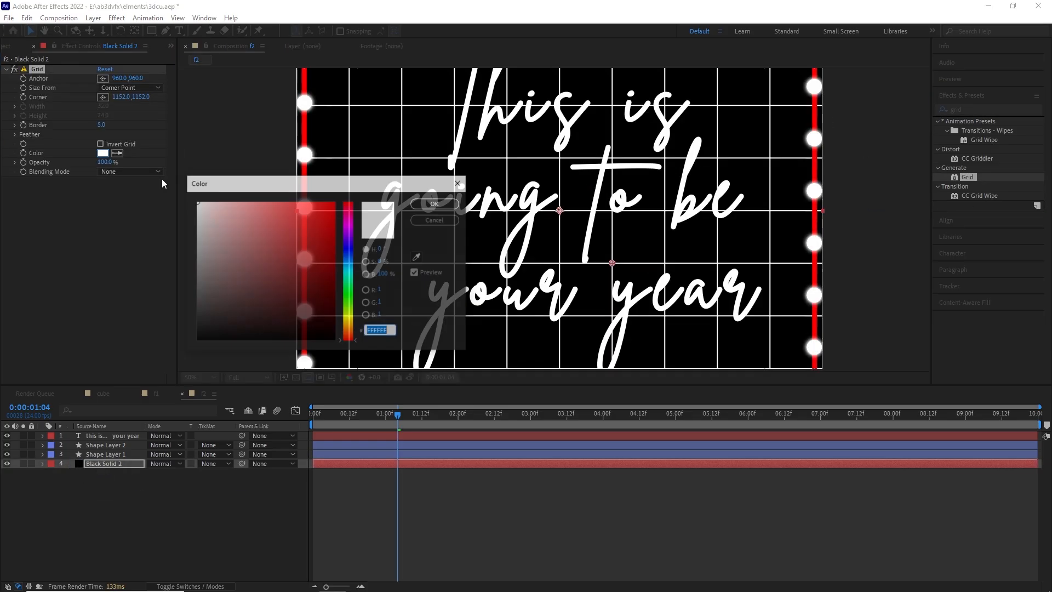
Step: Make the Grid green, shift its anchor, invert it and change the cell size
left_click(433, 204)
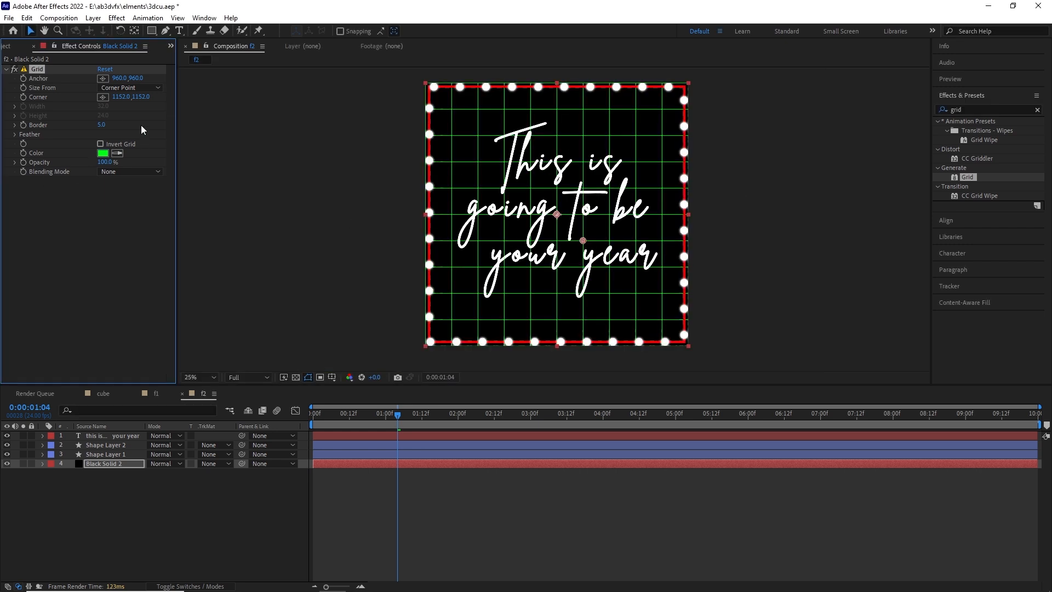
left_click_drag(122, 78, 127, 78)
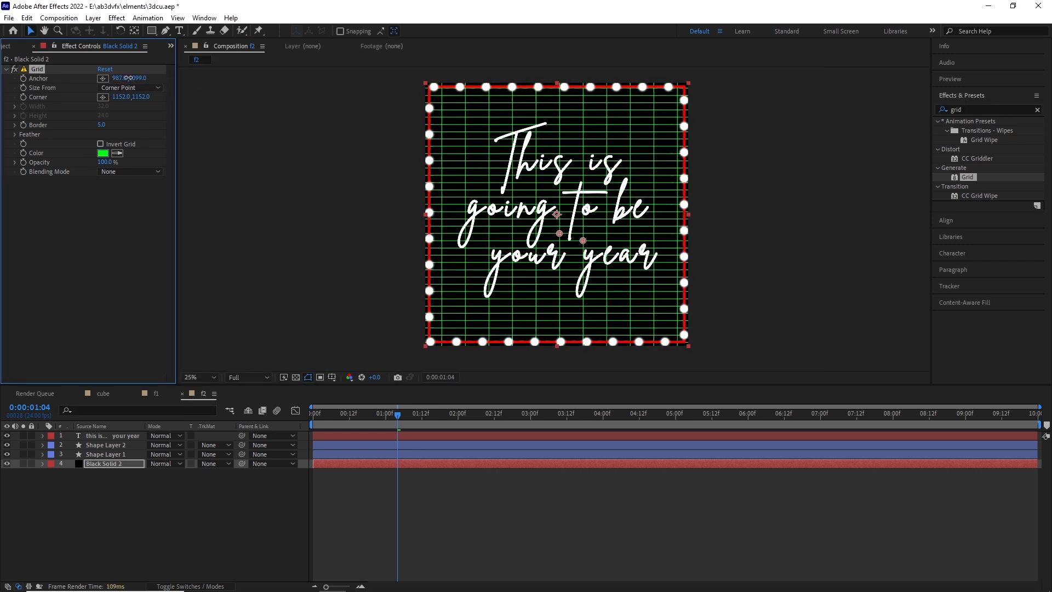
left_click(101, 144)
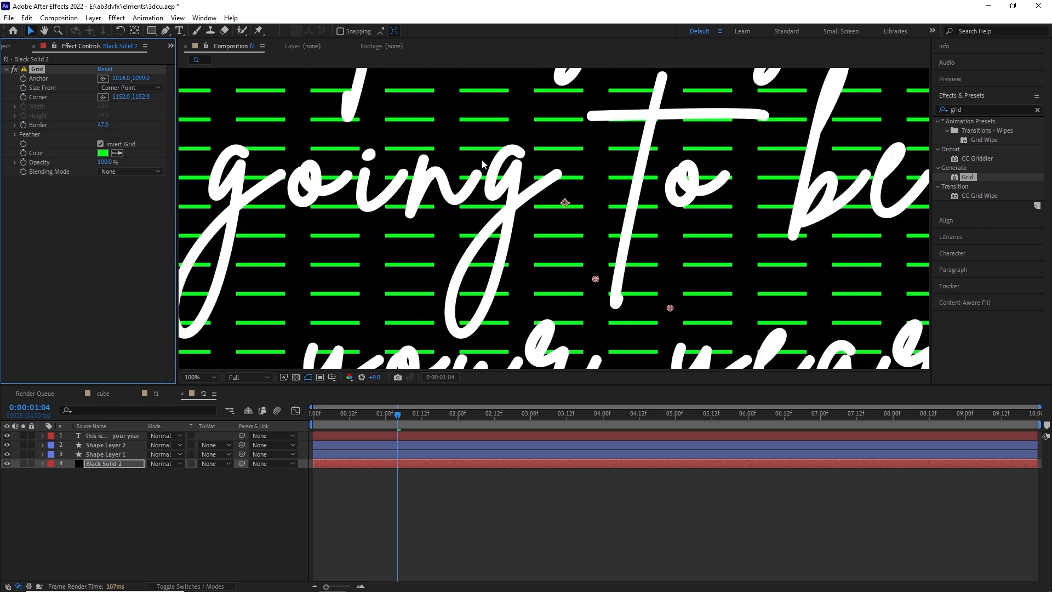
left_click(198, 376)
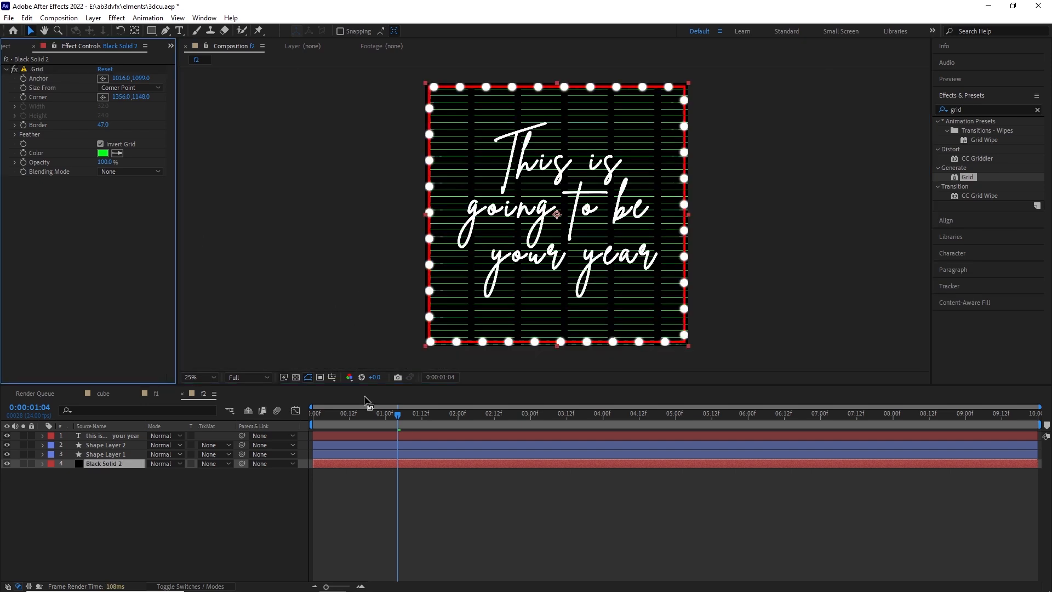
left_click(314, 413)
type("glow")
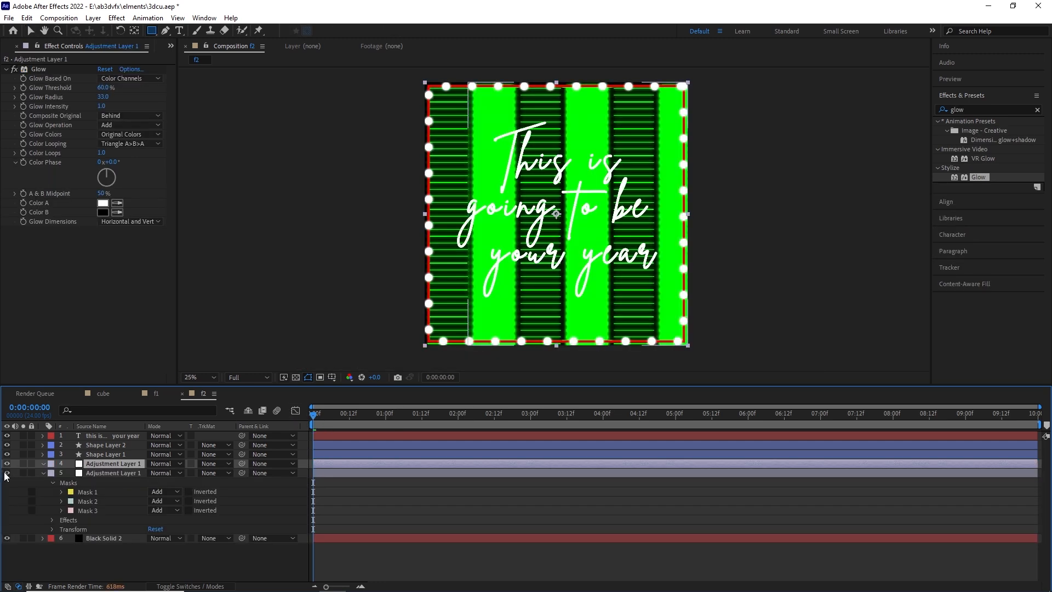
mouse_move(409, 99)
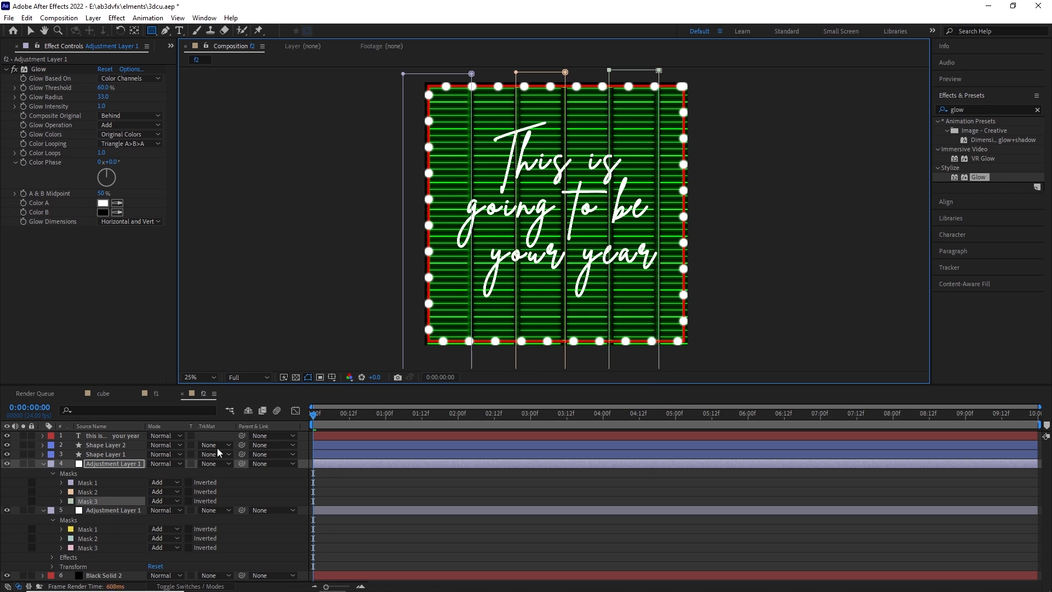
Step: Stagger the duplicated glow adjustment layers and select the script text layer for pre-composing
left_click(391, 412)
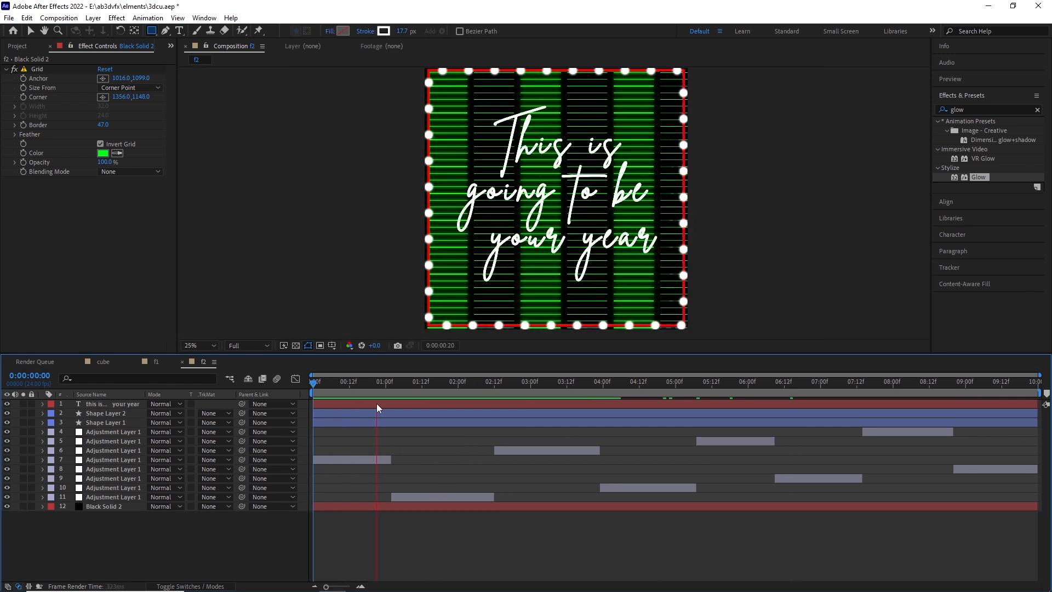
left_click(683, 381)
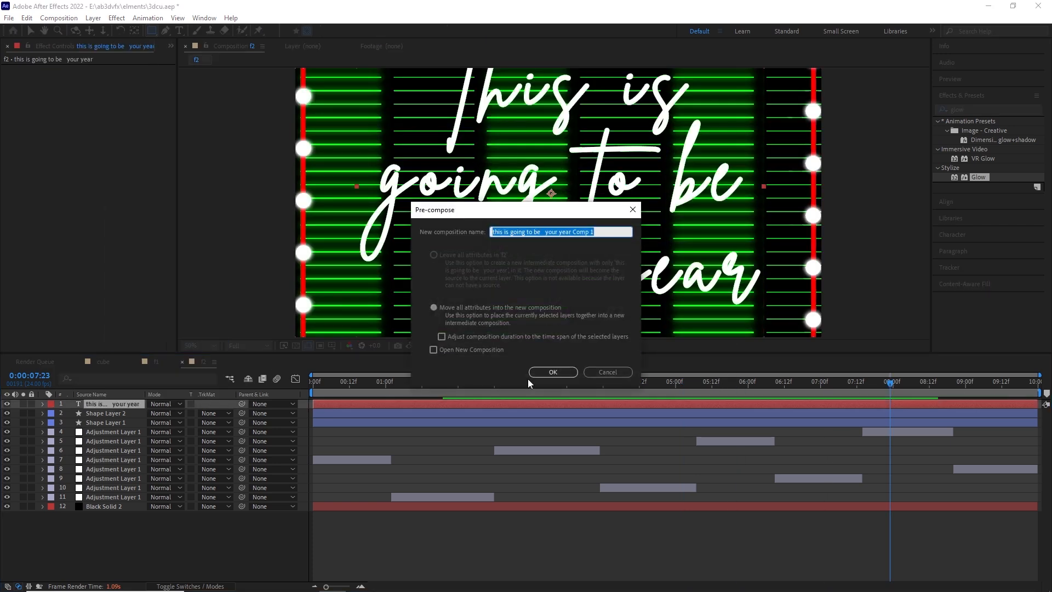
Step: Nest the script text into its own comp and trace Pen-tool masks along its letters
left_click(552, 371)
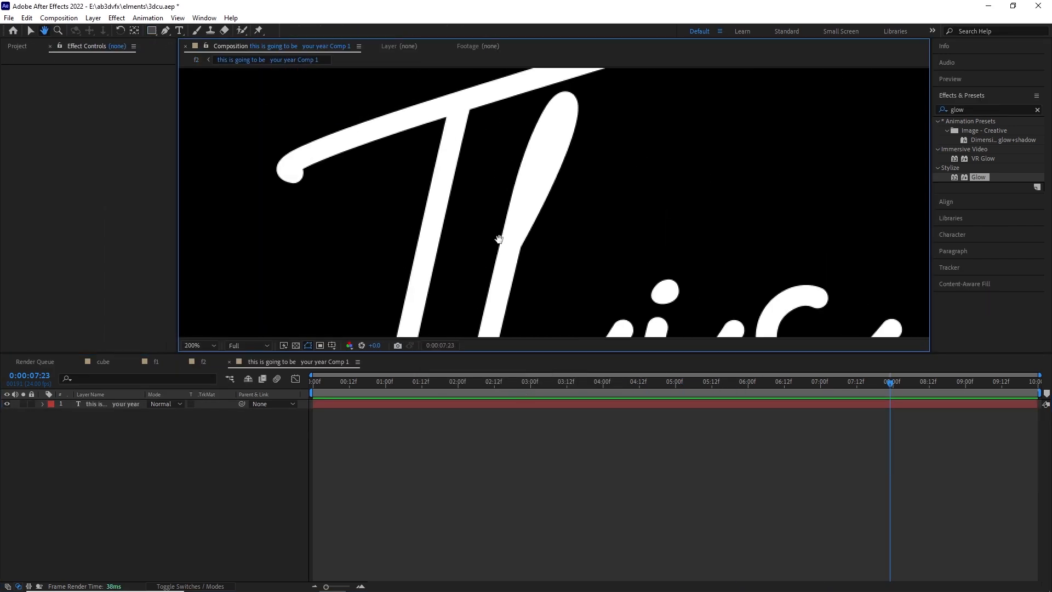
left_click(165, 31)
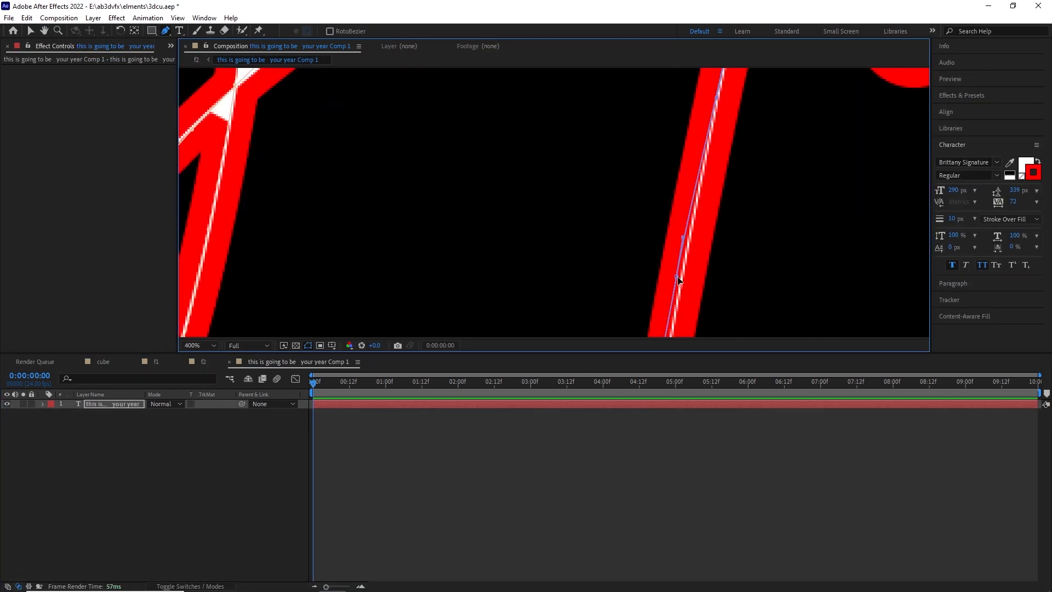
left_click(192, 345)
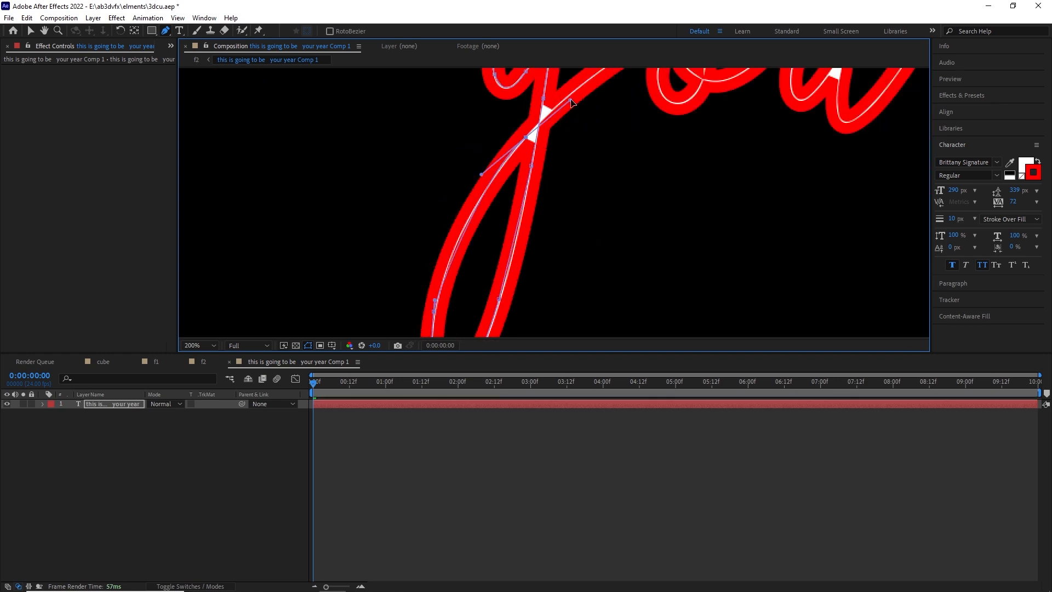
left_click(195, 344)
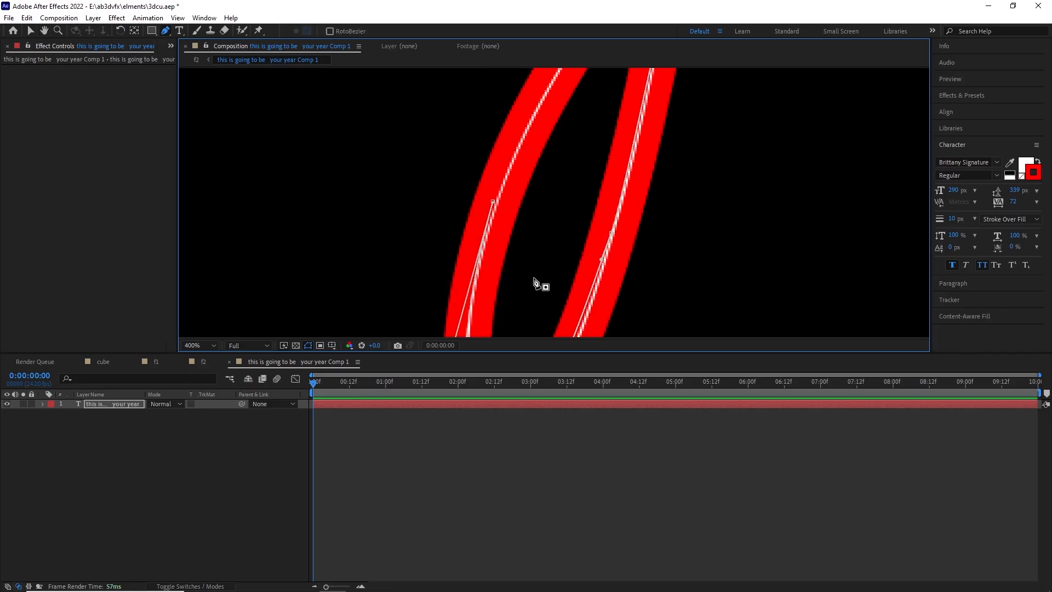
left_click(191, 344)
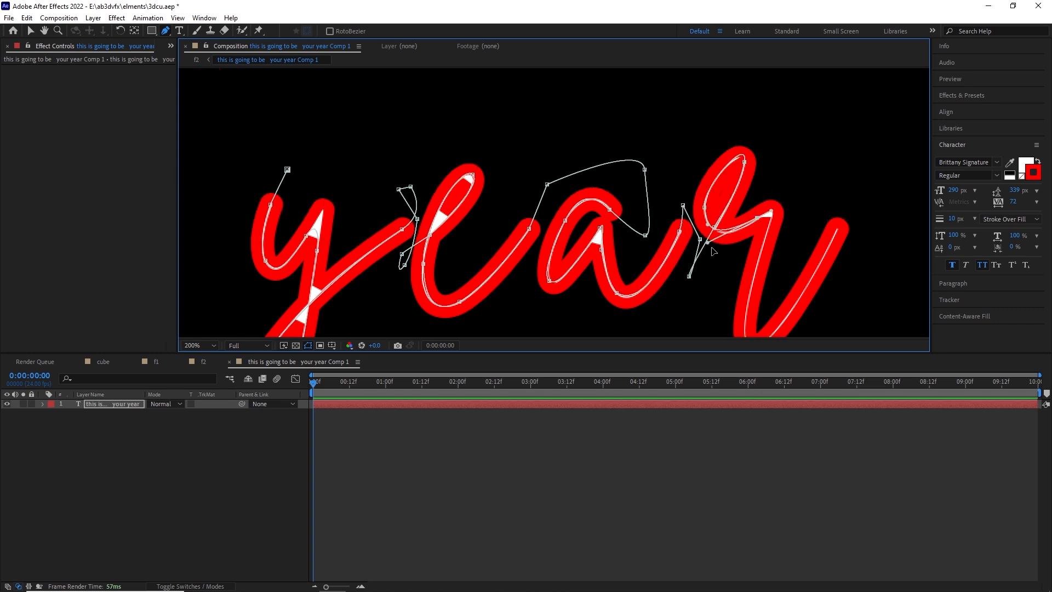
left_click(194, 345)
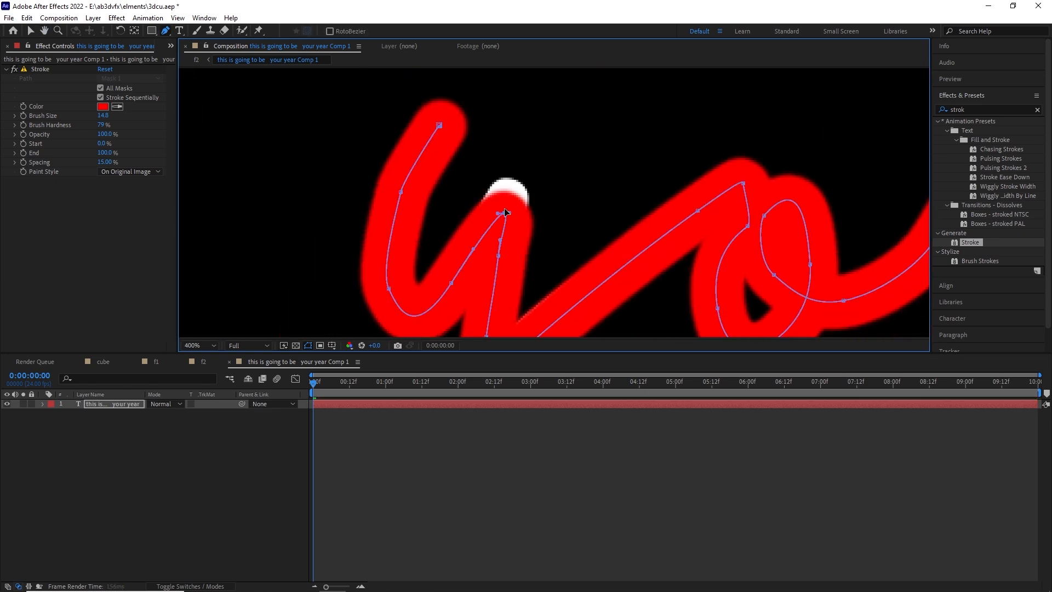
Step: Keyframe the Stroke effect's End from 0% at 0:00 to 100% at 3:00
left_click(195, 344)
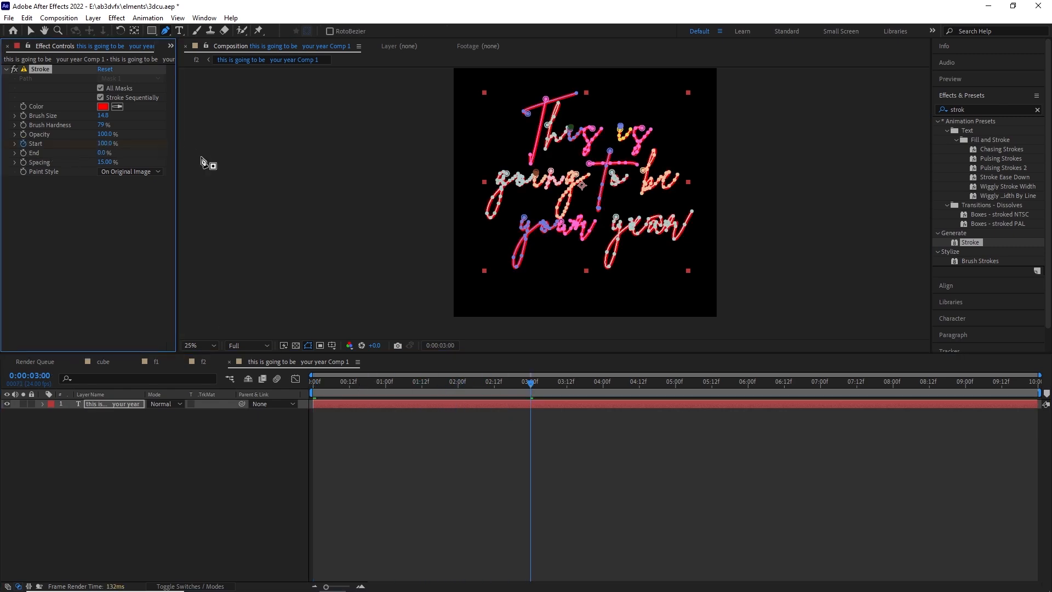
left_click(312, 381)
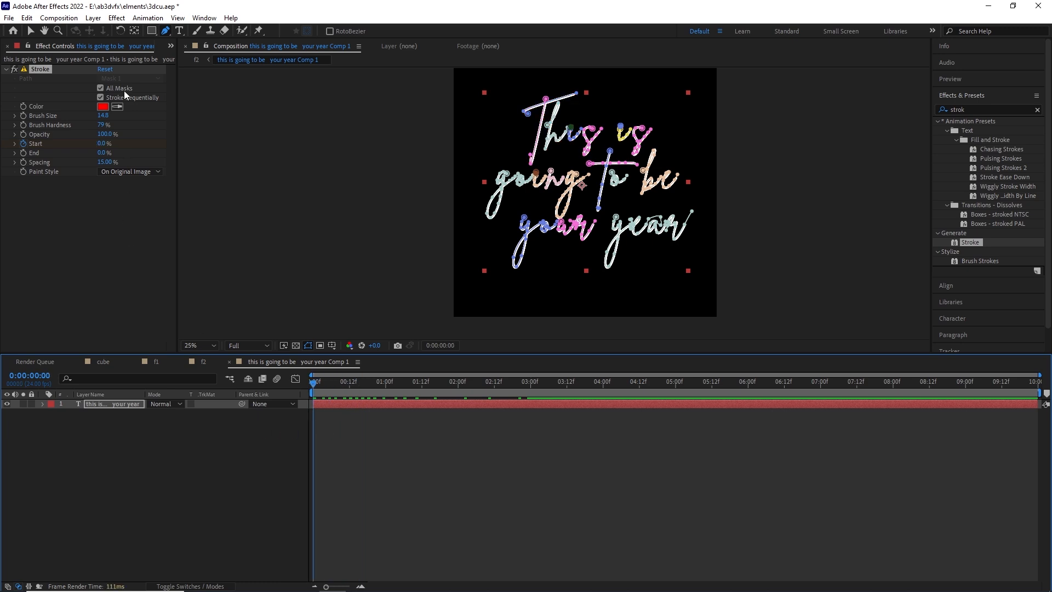
left_click(130, 171)
type("glo")
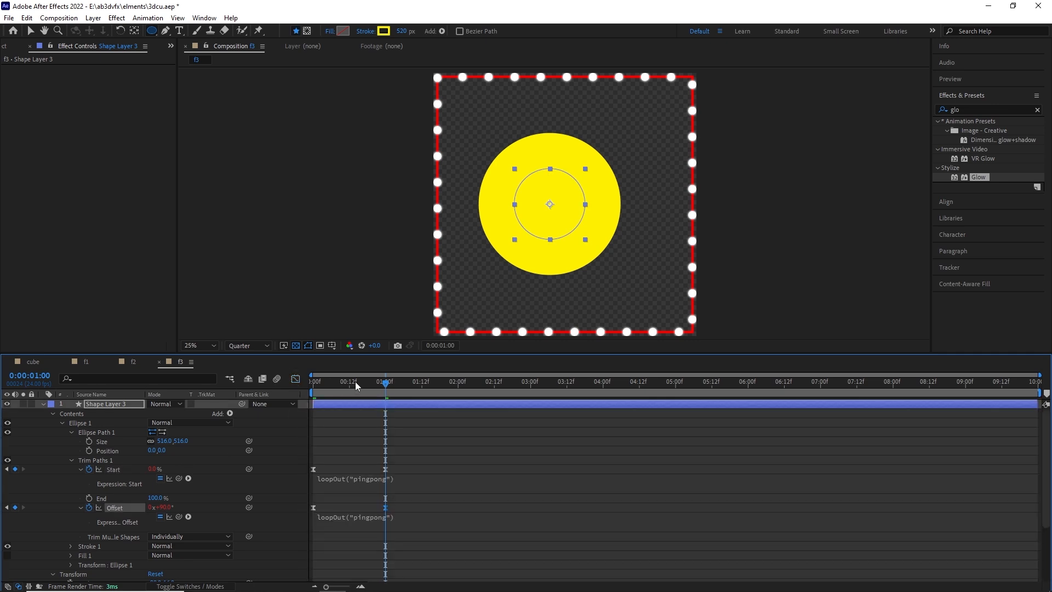
Step: Keyframe the Trim Paths mouth opening so Pac-Man chomps repeatedly
left_click(312, 381)
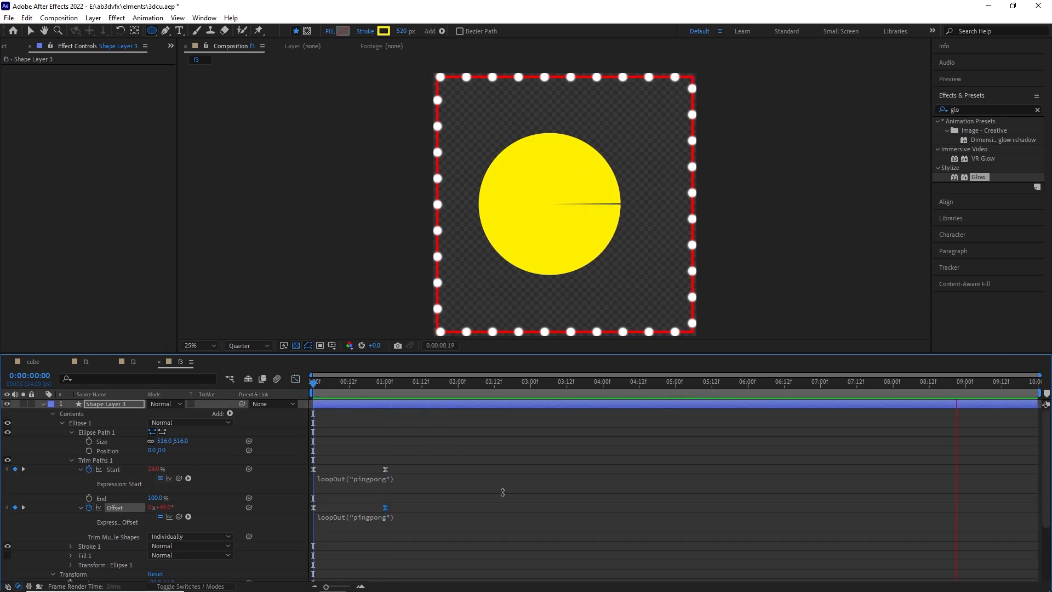
left_click(341, 382)
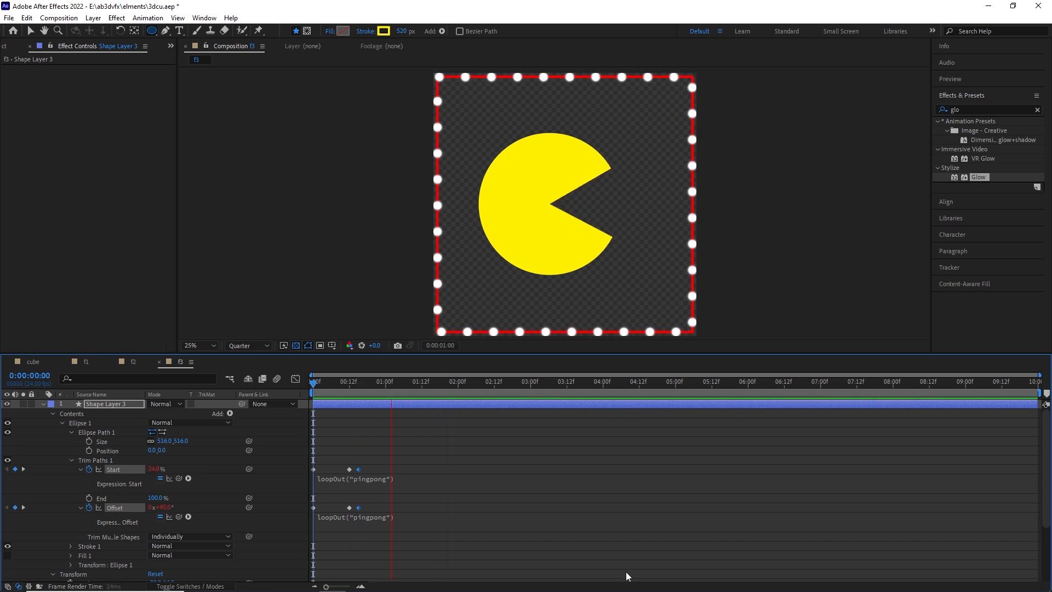
left_click(560, 381)
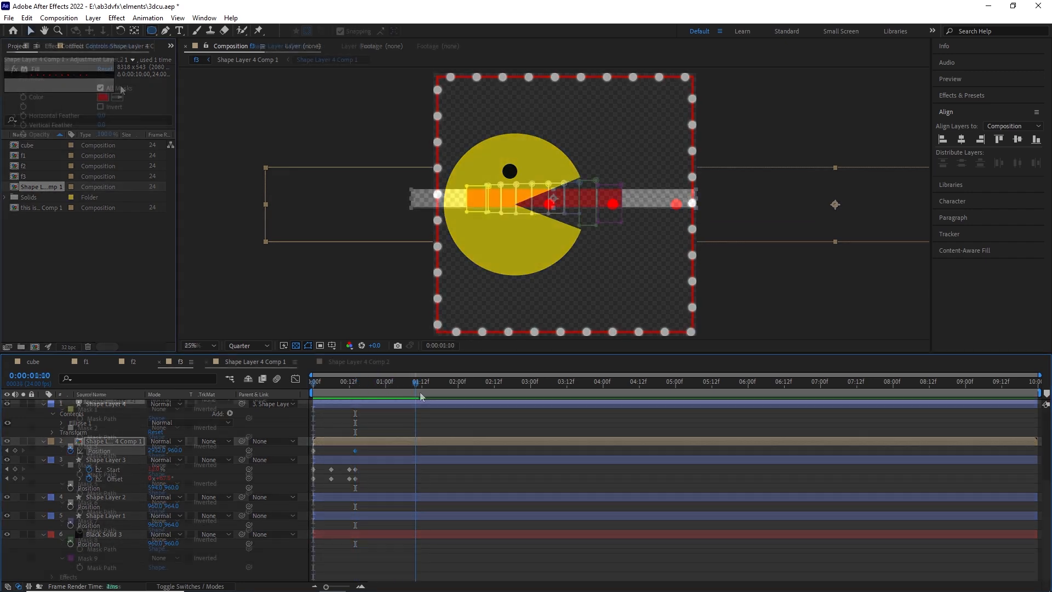
Step: Keyframe the Fill colour through hues including green, magenta and red
left_click(104, 245)
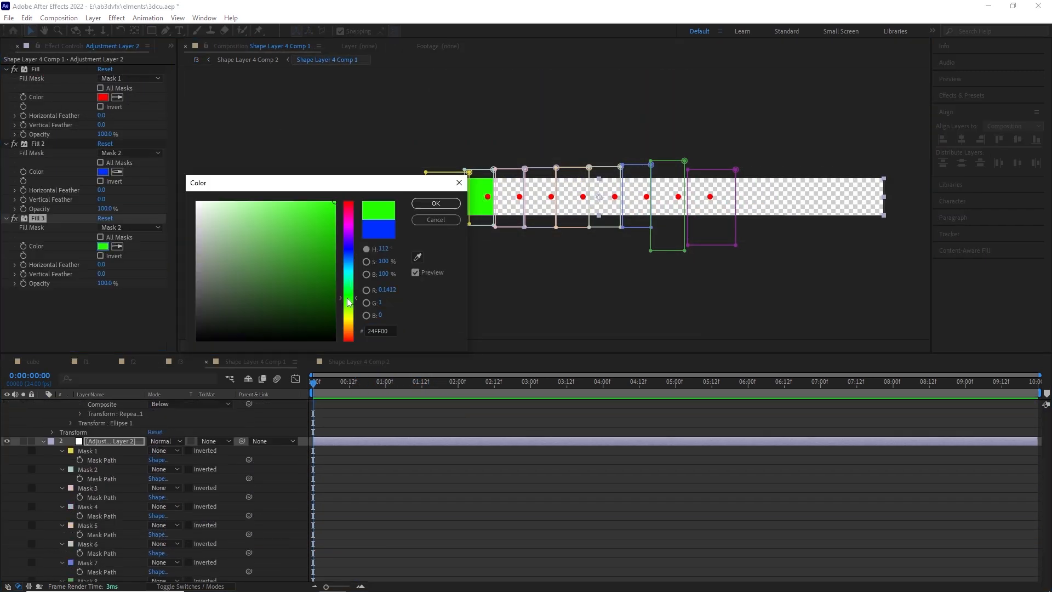
left_click(435, 203)
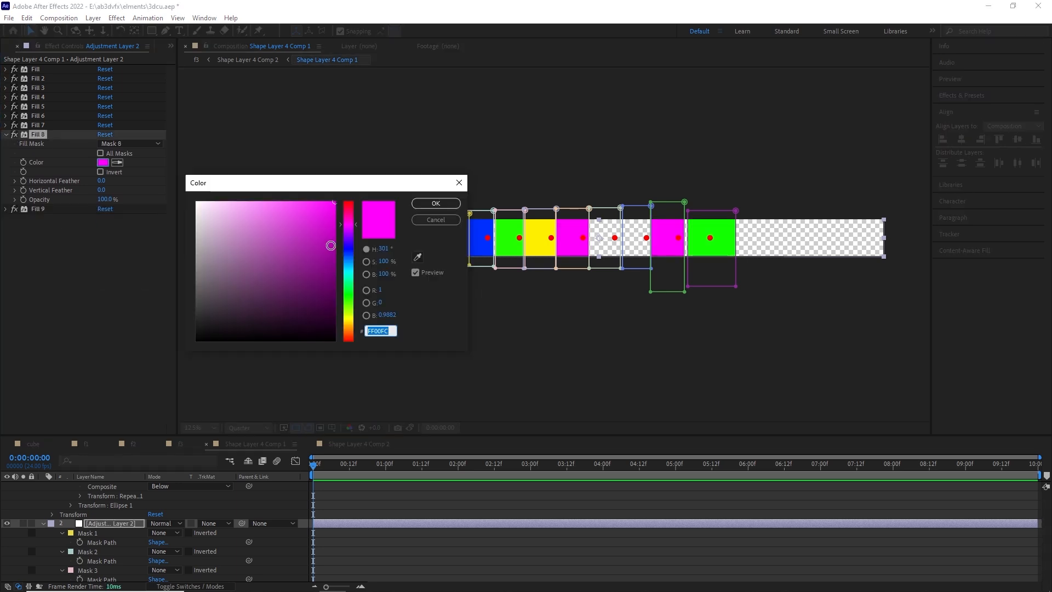
left_click(434, 203)
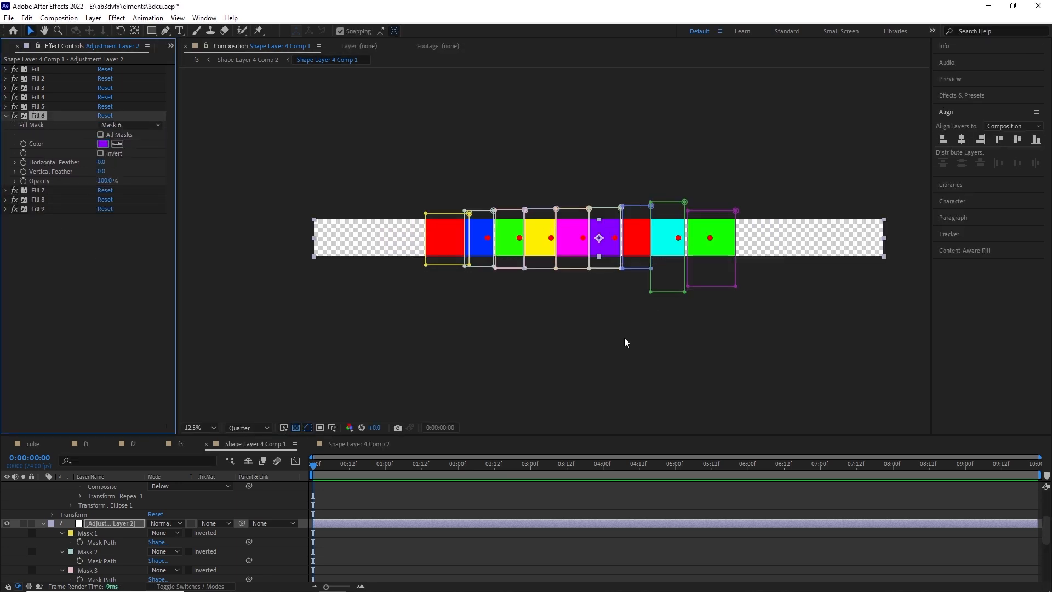
left_click(357, 317)
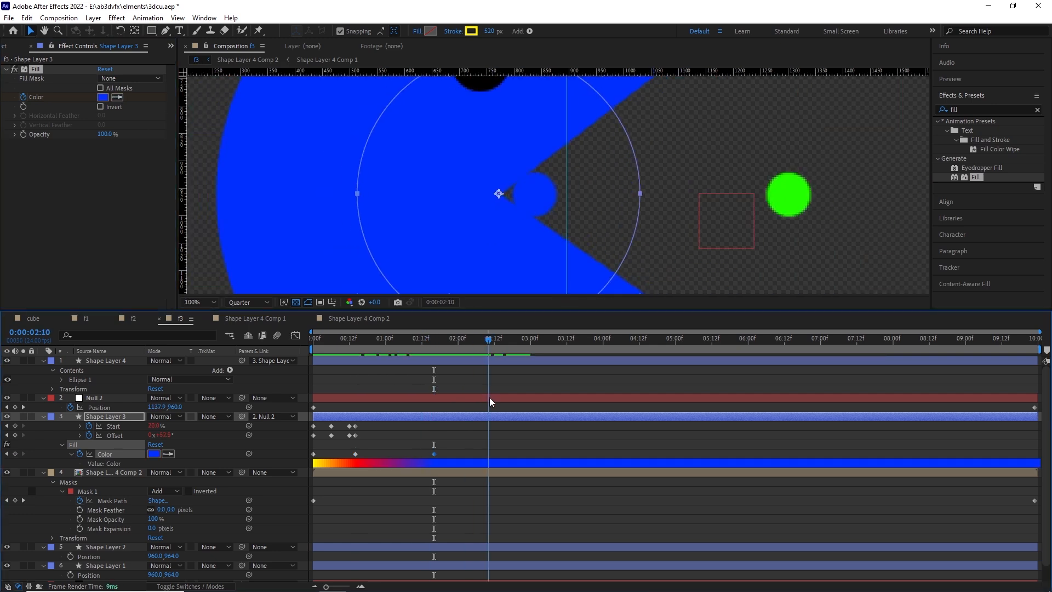
left_click(601, 338)
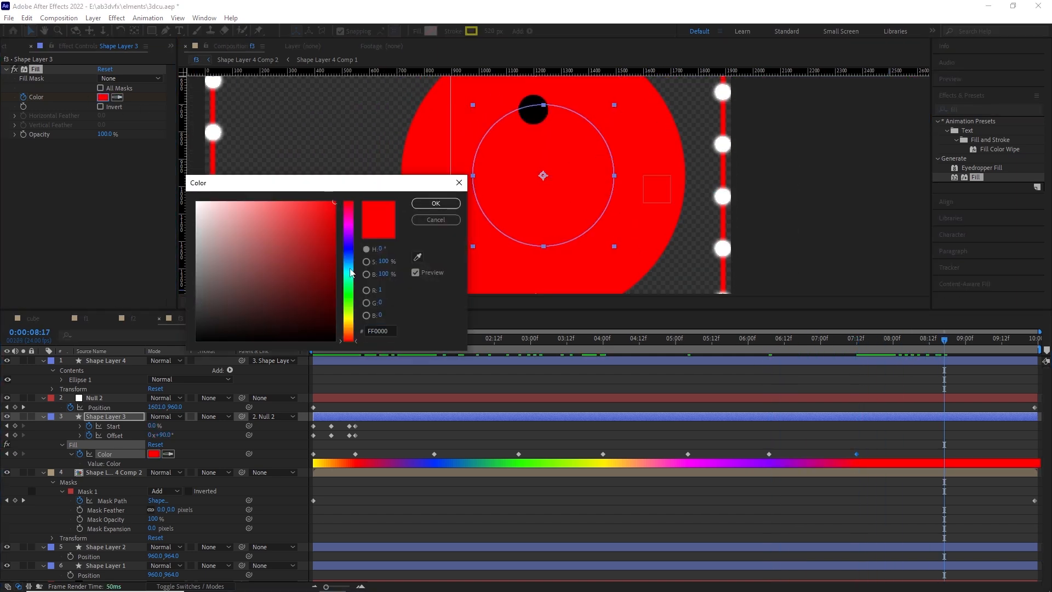
left_click(435, 203)
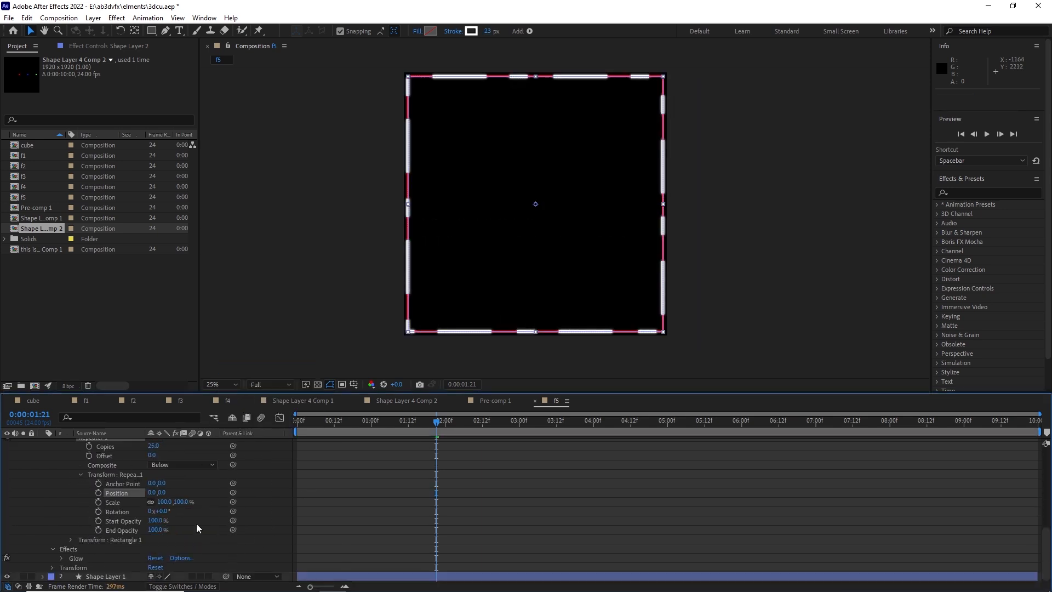
Step: Preview comp f5's glowing dash tunnel with the centred AB 3D VFX logo
key("space")
type("lev")
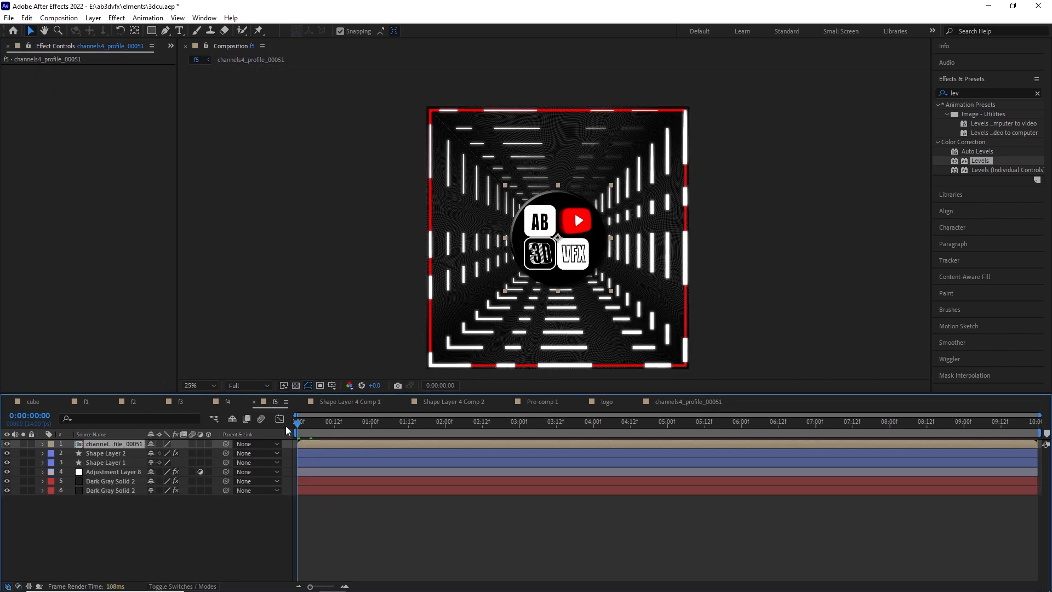
Step: Keyframe the logo's Scale from 8% at 0:00 up to about 256% by 5:13
left_click(190, 384)
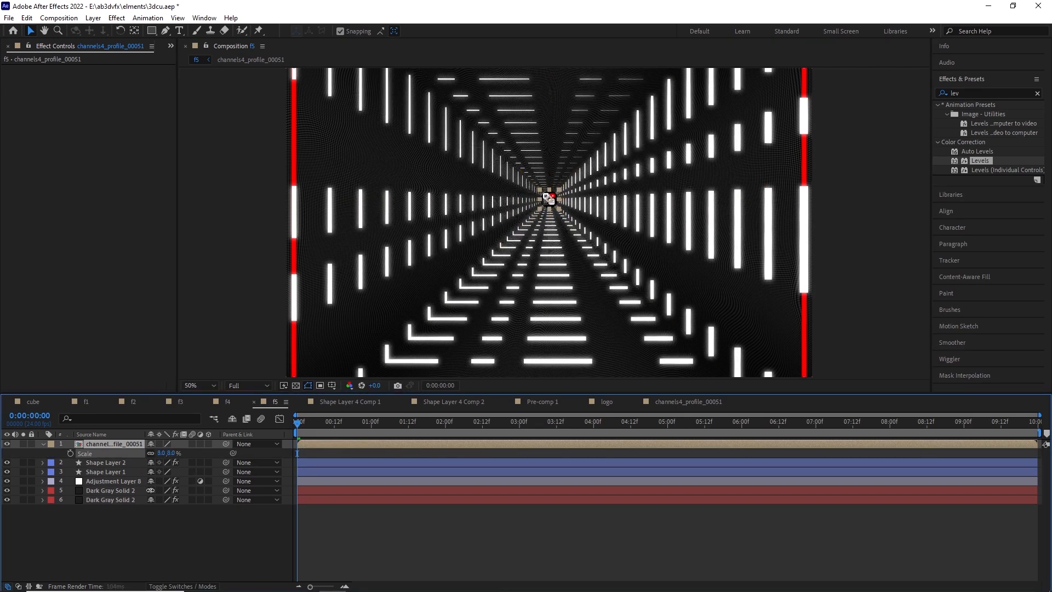
left_click(445, 421)
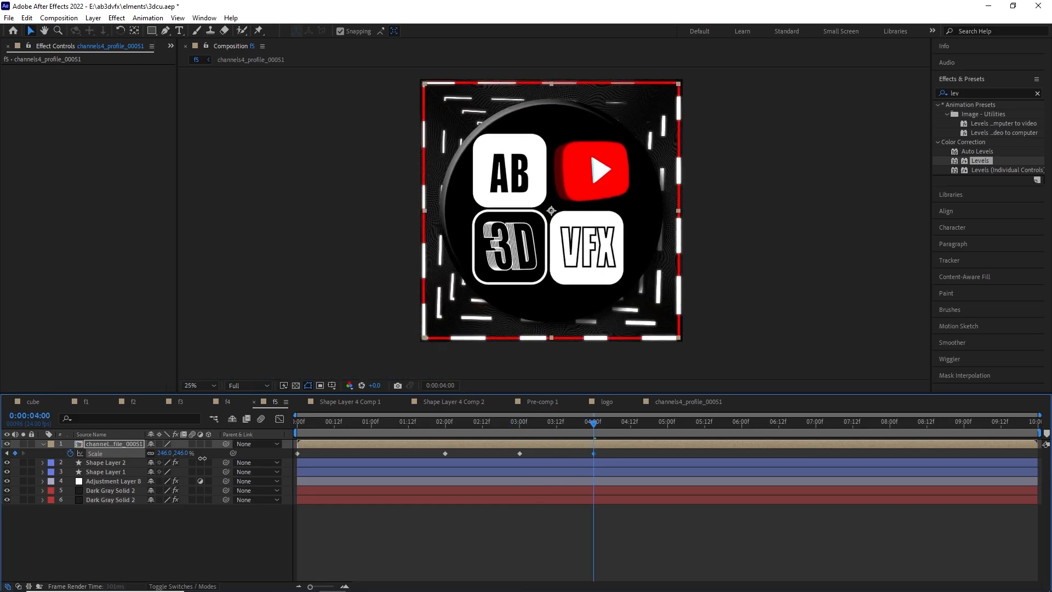
left_click(706, 421)
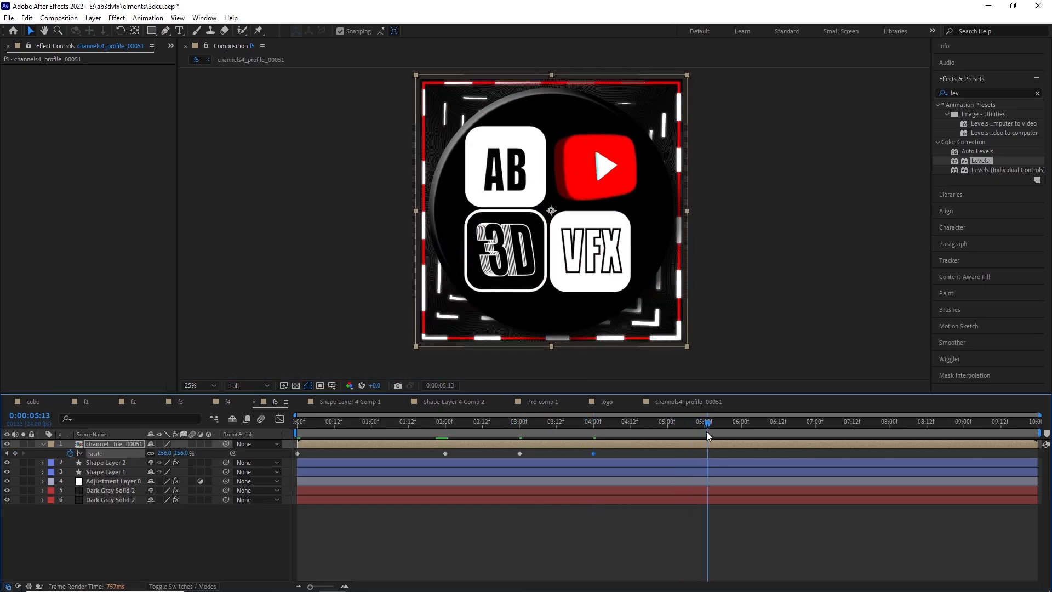
left_click(612, 421)
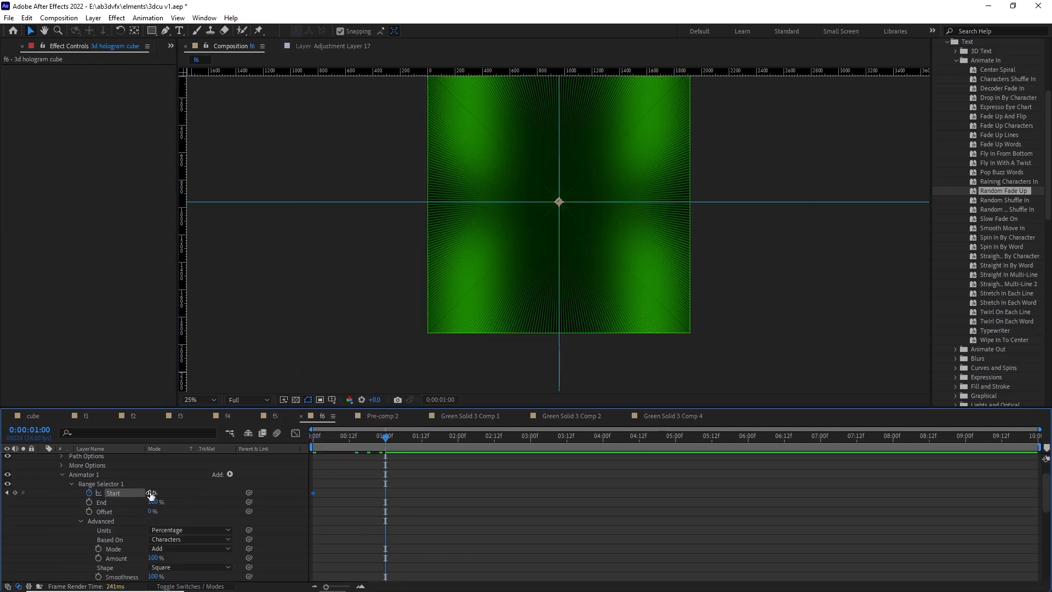
Step: Apply Bulge on an adjustment layer with radii about 1356/1412 and all edges pinned
left_click(368, 437)
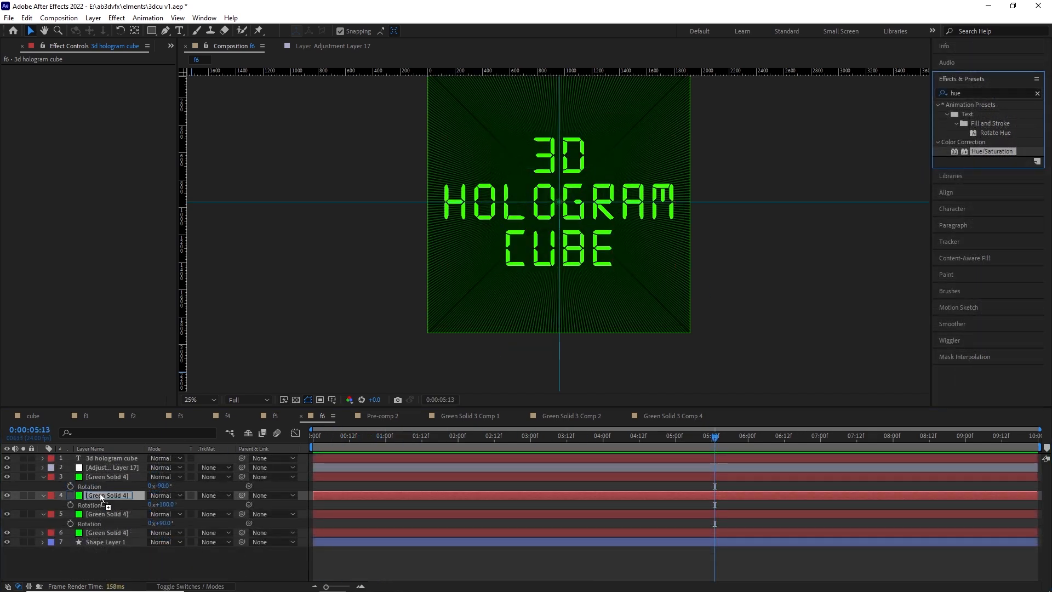
left_click(107, 494)
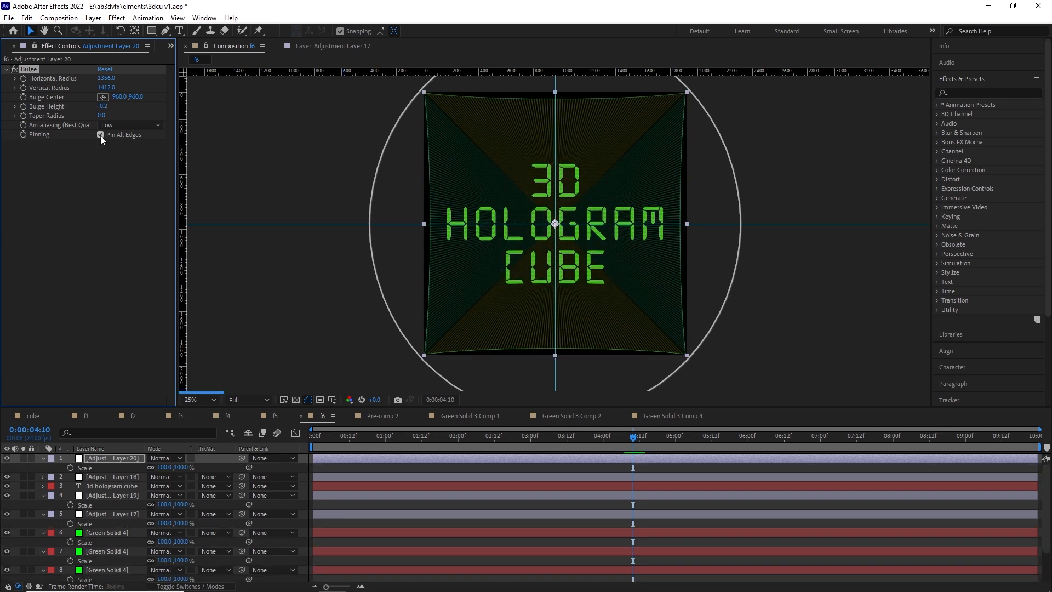
Step: Toggle Pin All Edges on the bulge and create a new top adjustment layer
left_click(129, 125)
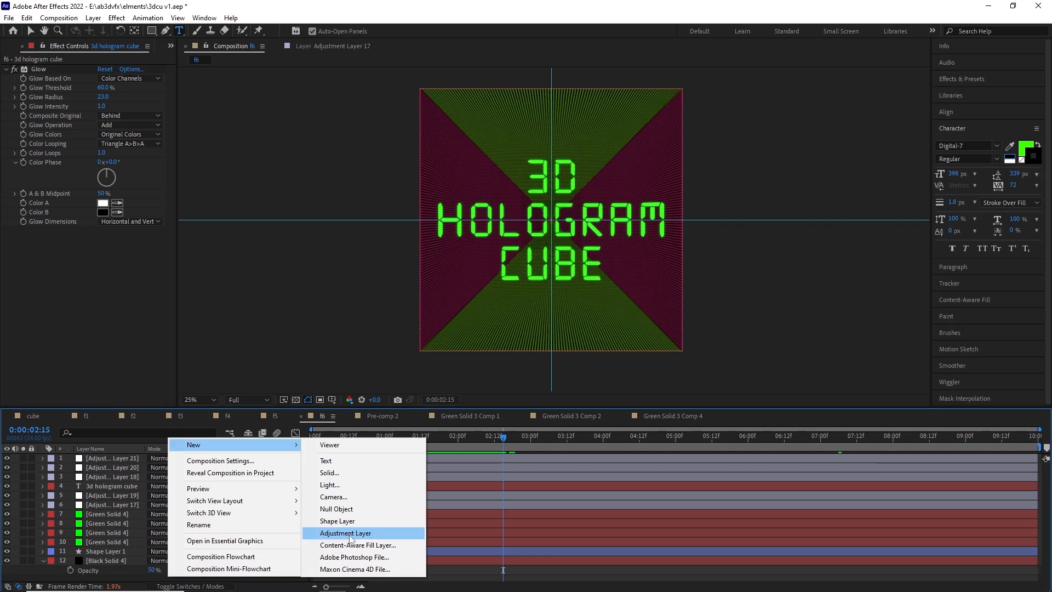
left_click(346, 533)
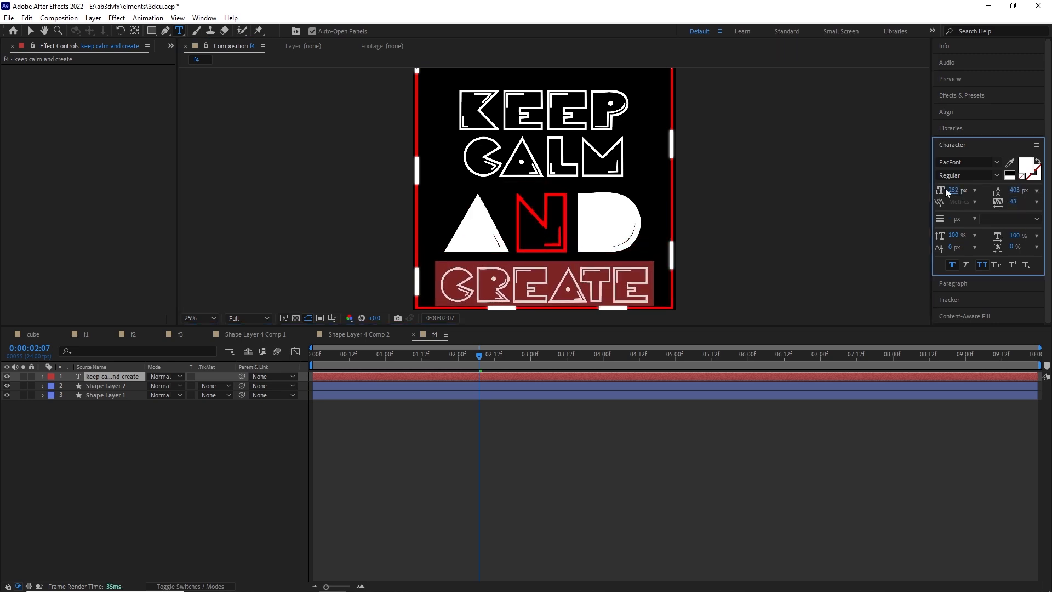
Step: Back the lettering with a textured dark gray solid and add a pingpong-looped scale animator
left_click(947, 111)
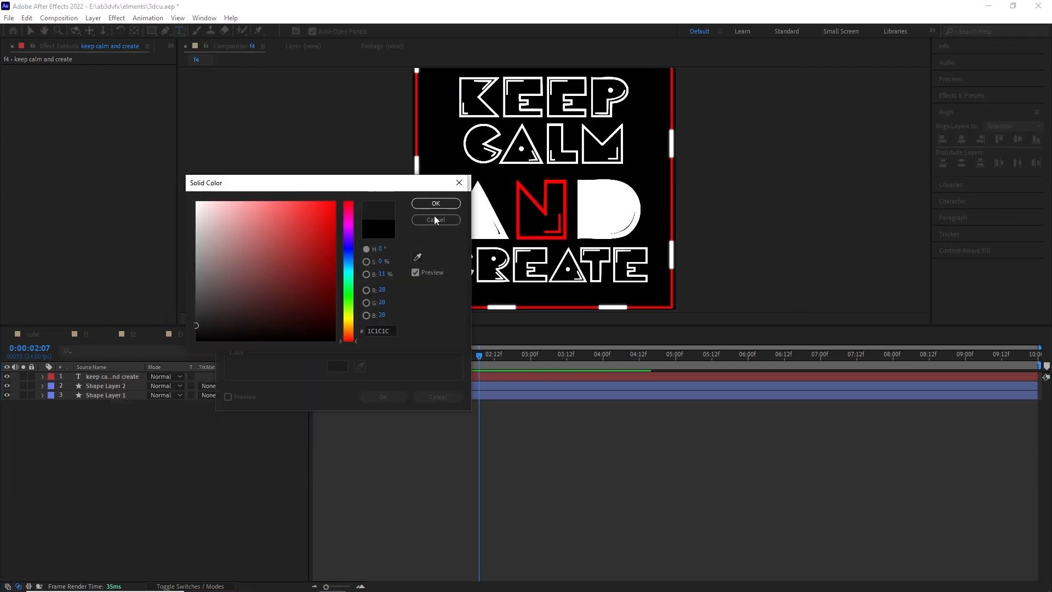
left_click(435, 203)
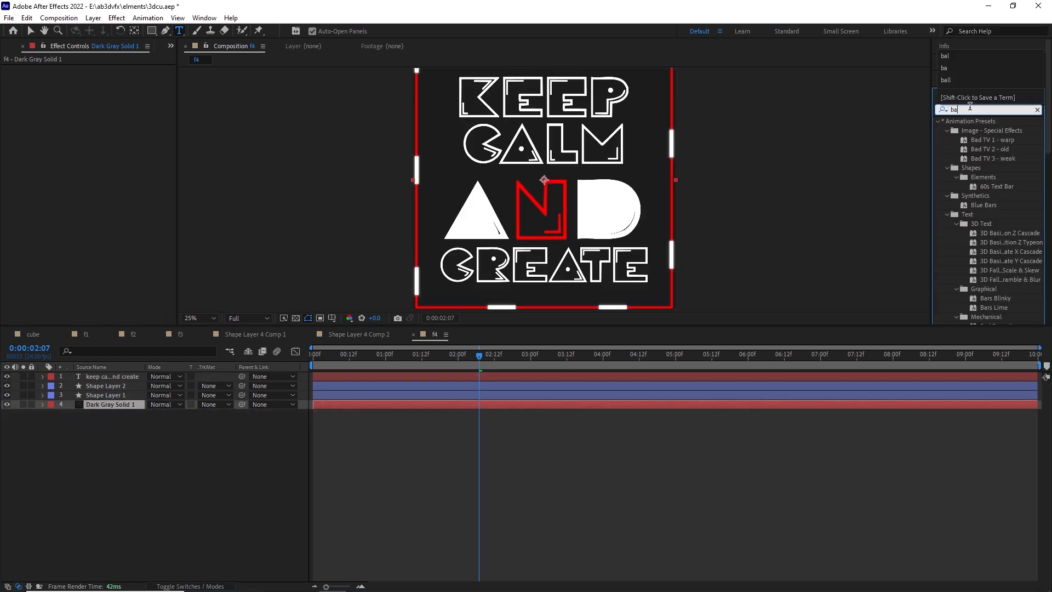
double_click(981, 224)
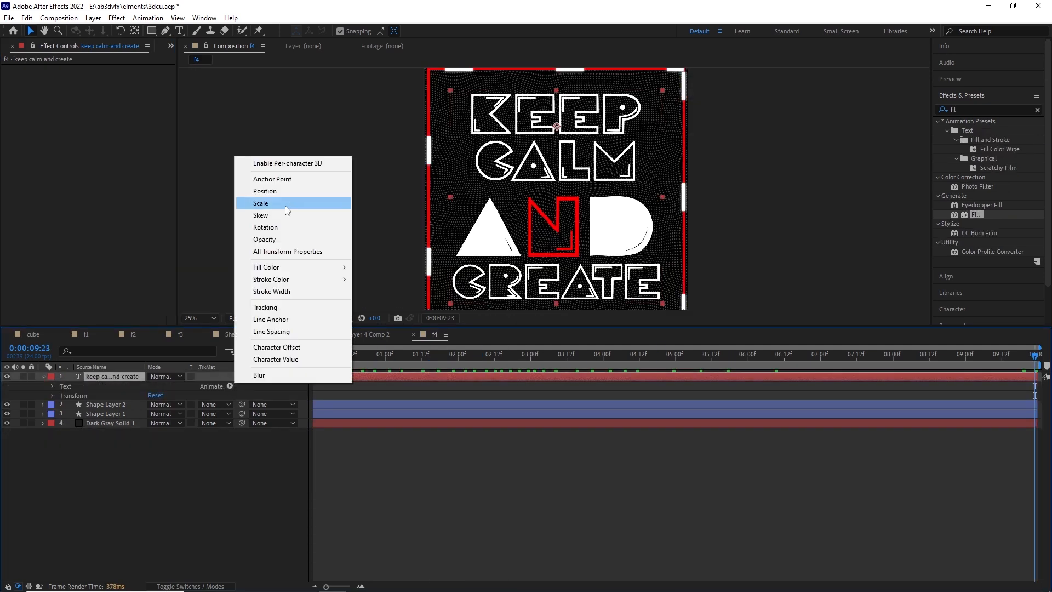
left_click(261, 202)
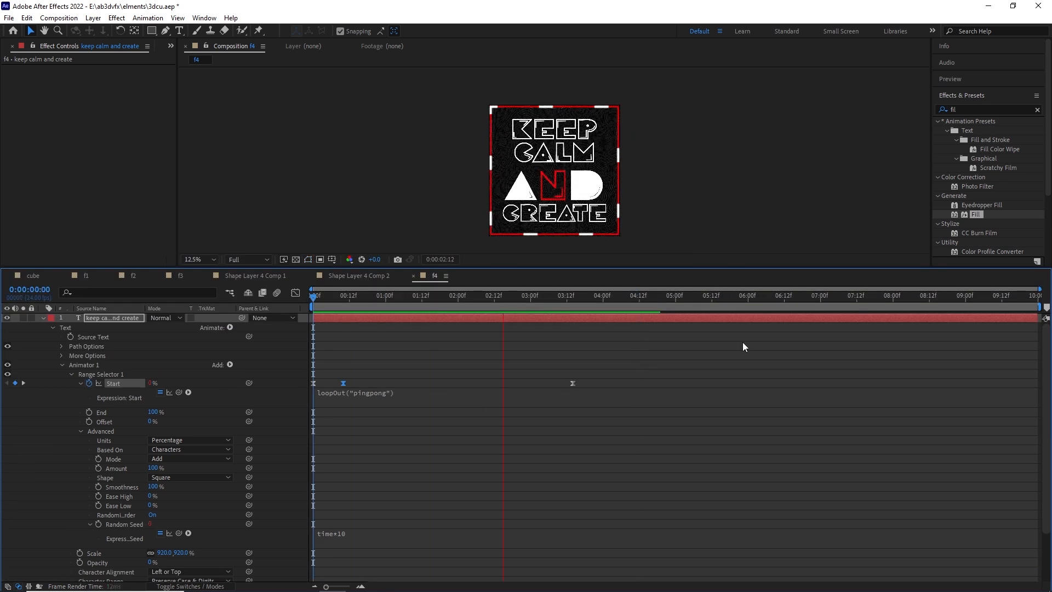
Step: Keyframe Range Selector Start and drive the animator's Offset with wiggle(10,10)
left_click(555, 295)
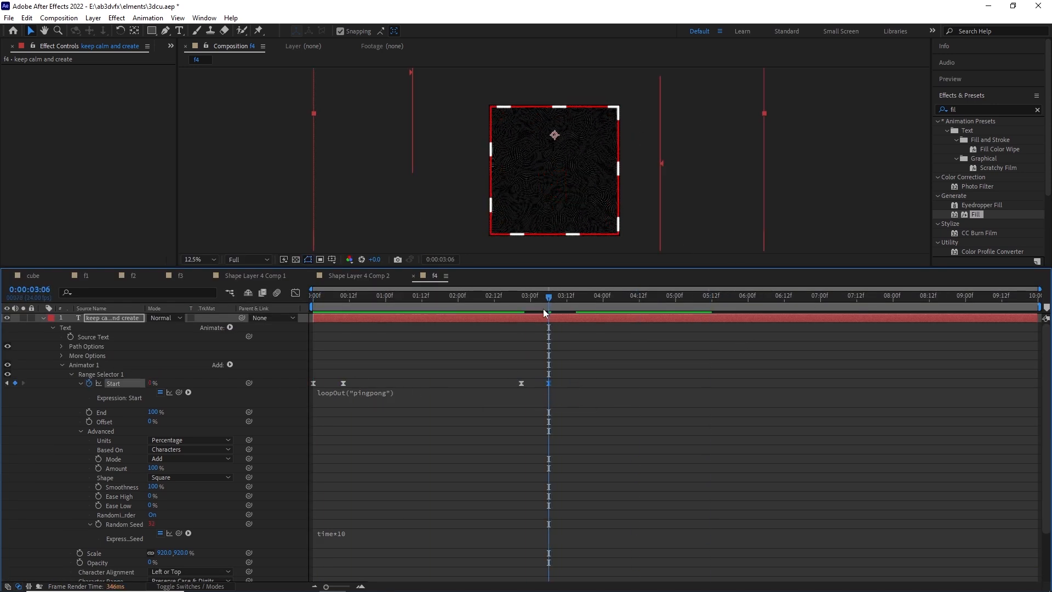
left_click(311, 295)
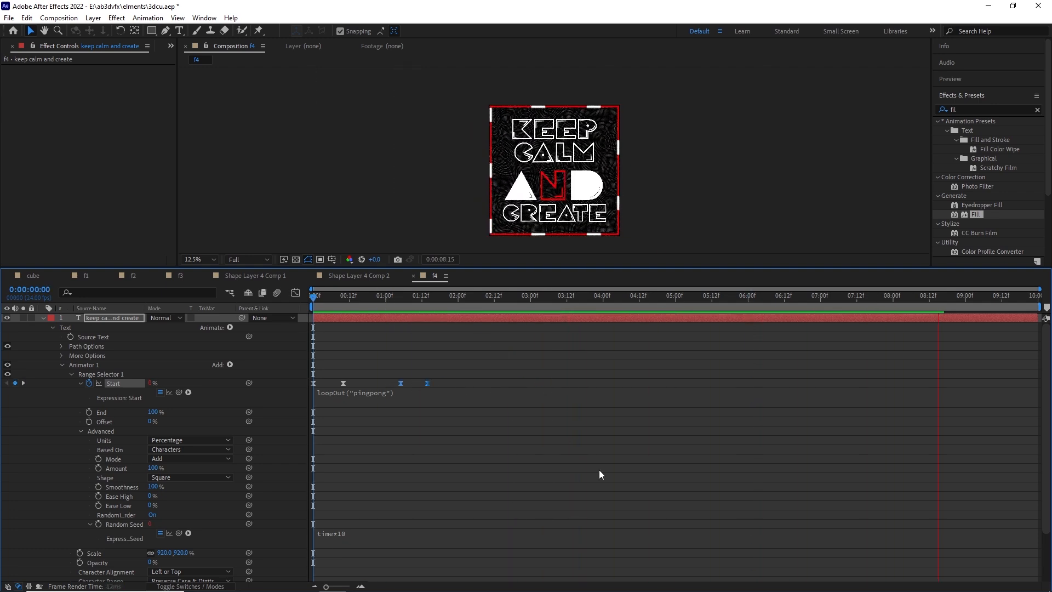
left_click(530, 295)
type("wiggle(10,10)")
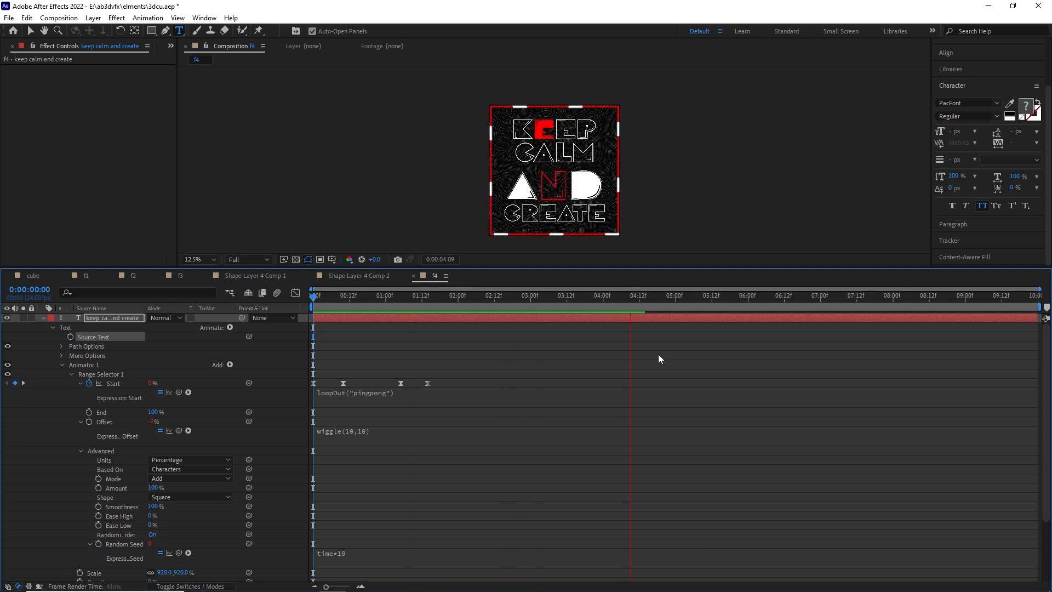
left_click(784, 295)
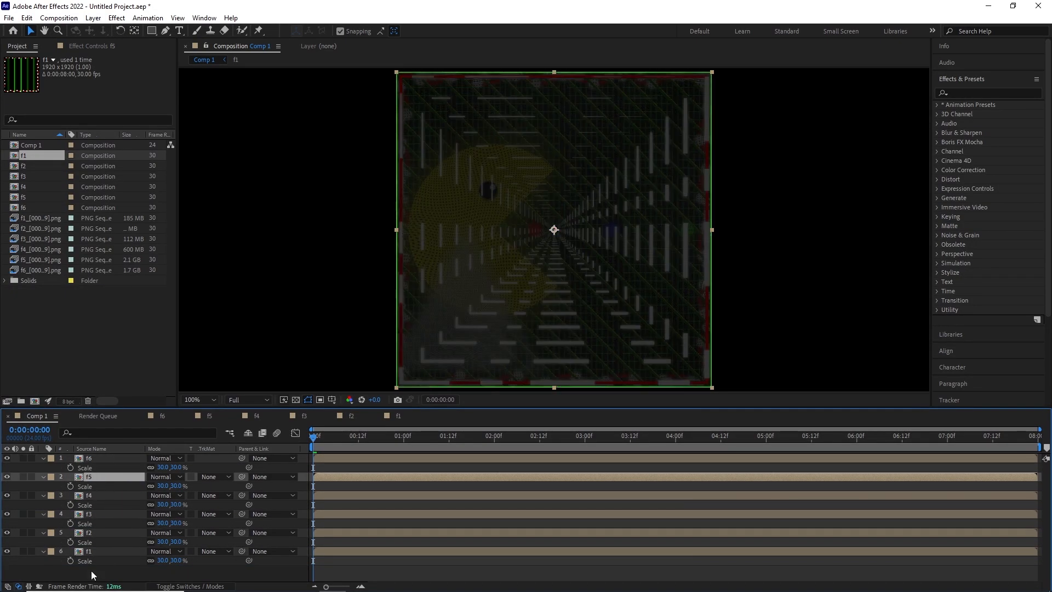
Step: Make the faces 3D, rotating f2/f3 ±90° on Y and f4/f5 ±90° on X
left_click(89, 532)
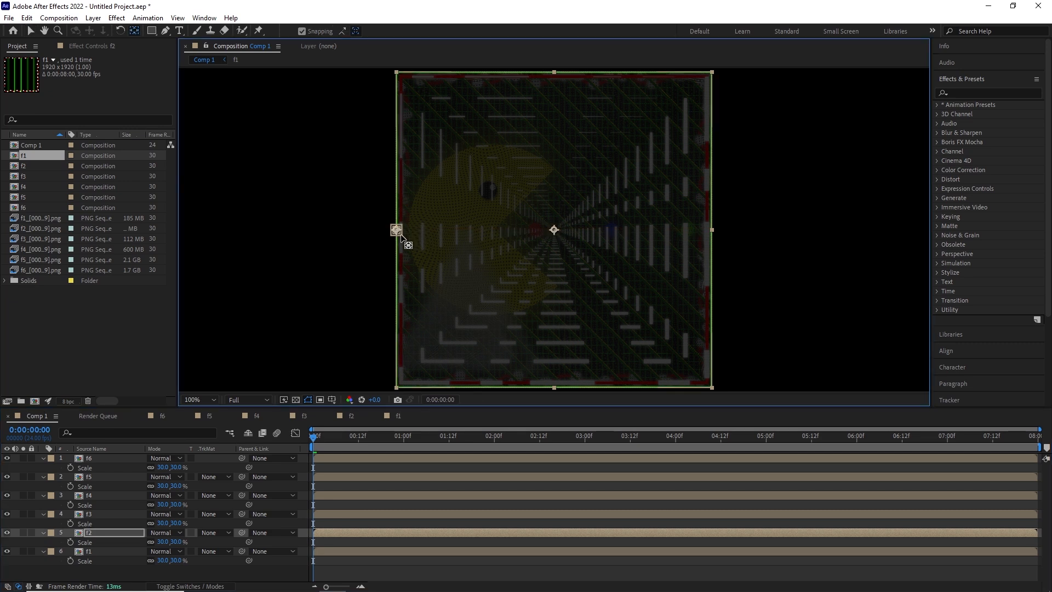
left_click(90, 495)
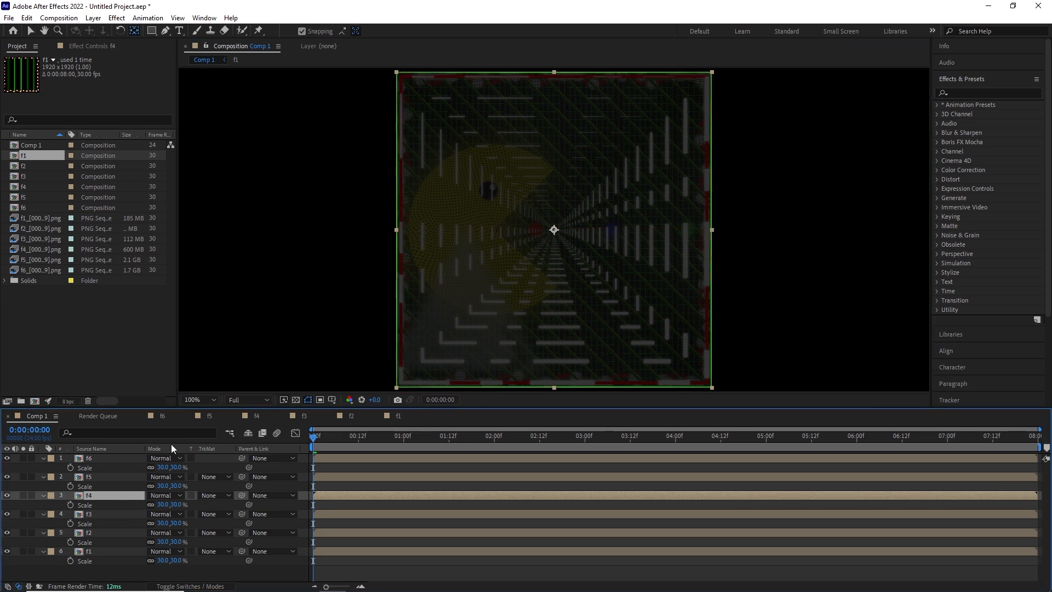
left_click(108, 476)
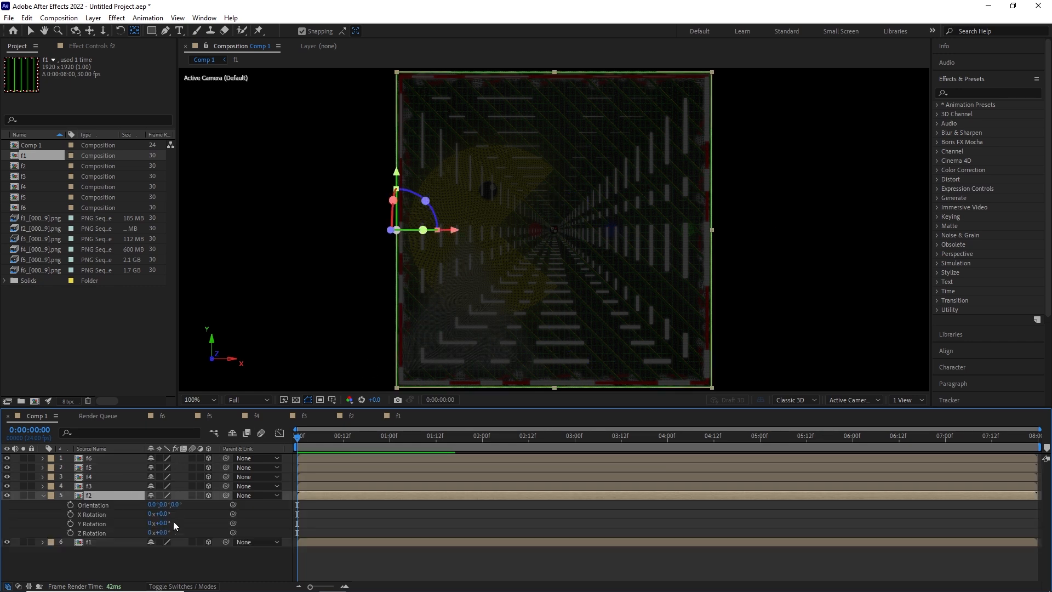
double_click(159, 523)
type("-9")
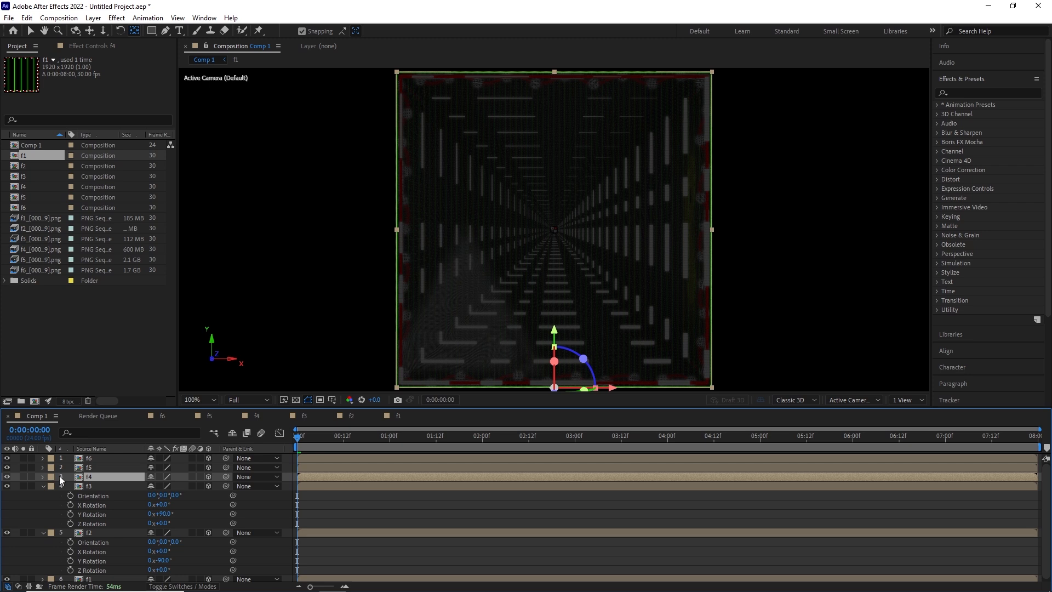
double_click(159, 495)
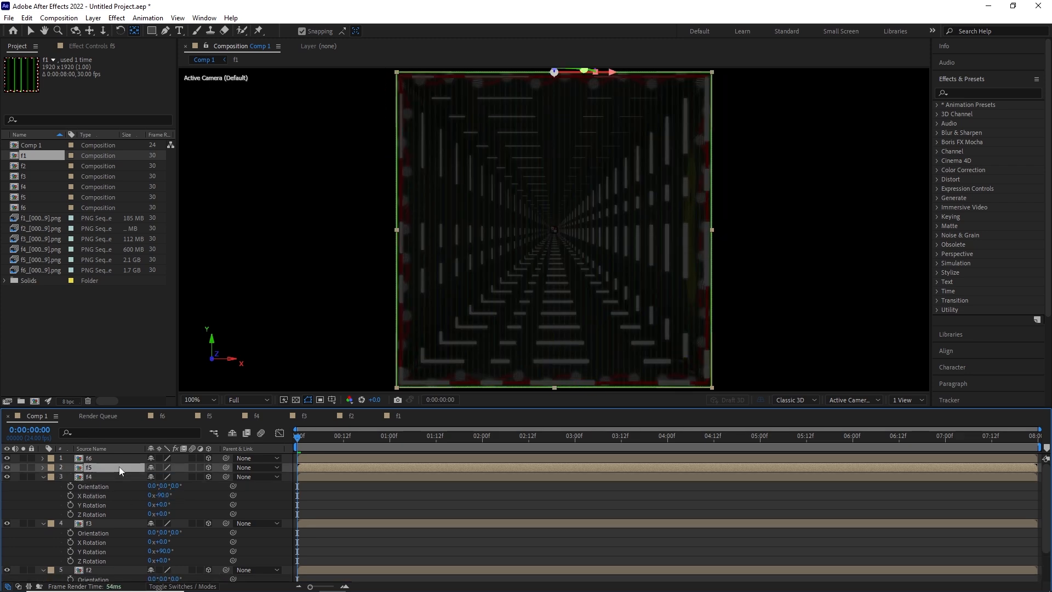
left_click(41, 467)
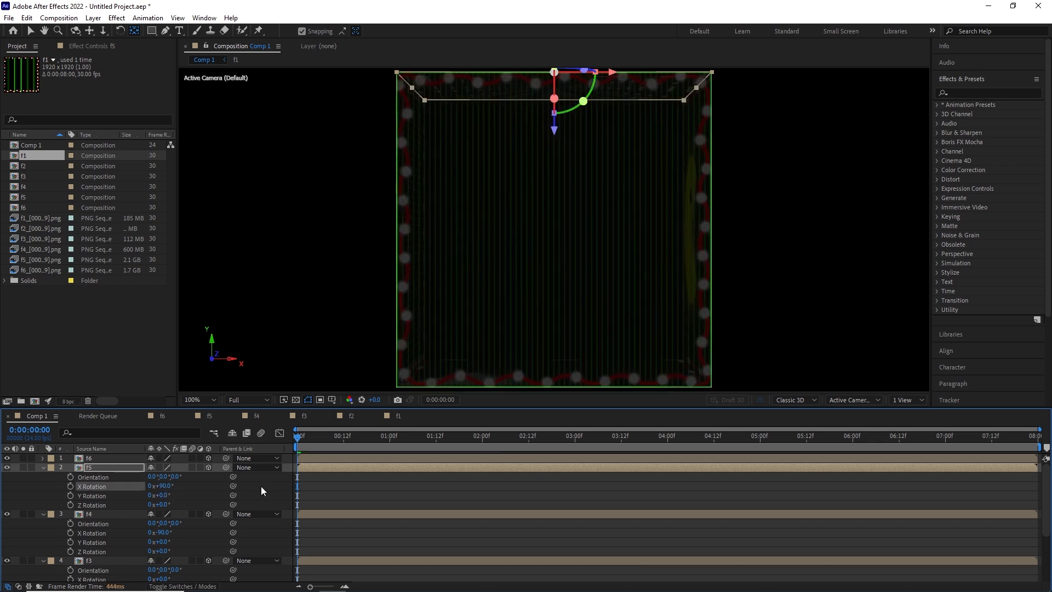
left_click(906, 400)
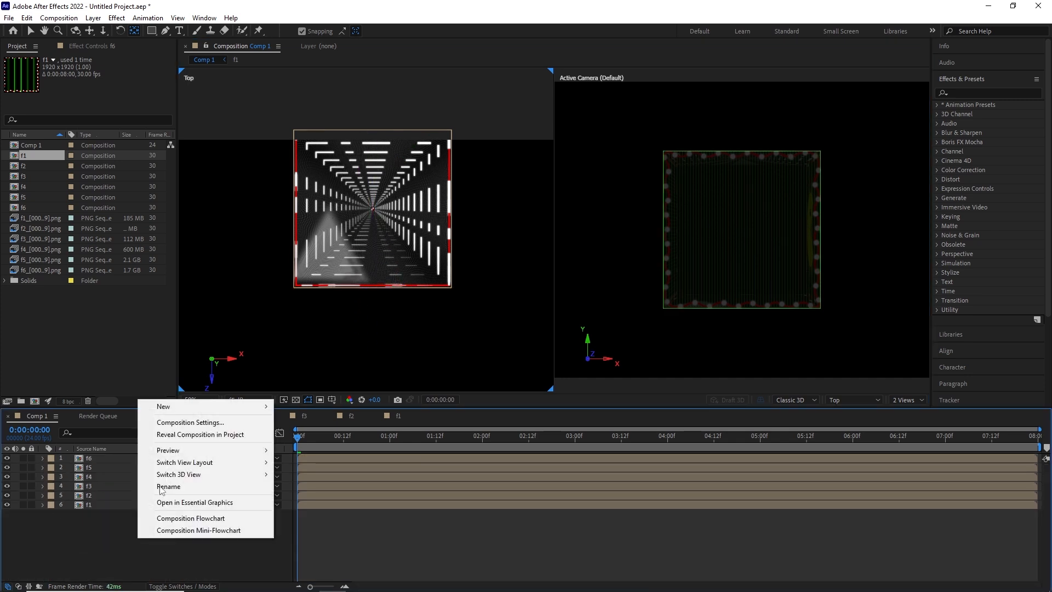
Step: Open h3d.aep and its cube composition holding the single nested sc layer
left_click(163, 406)
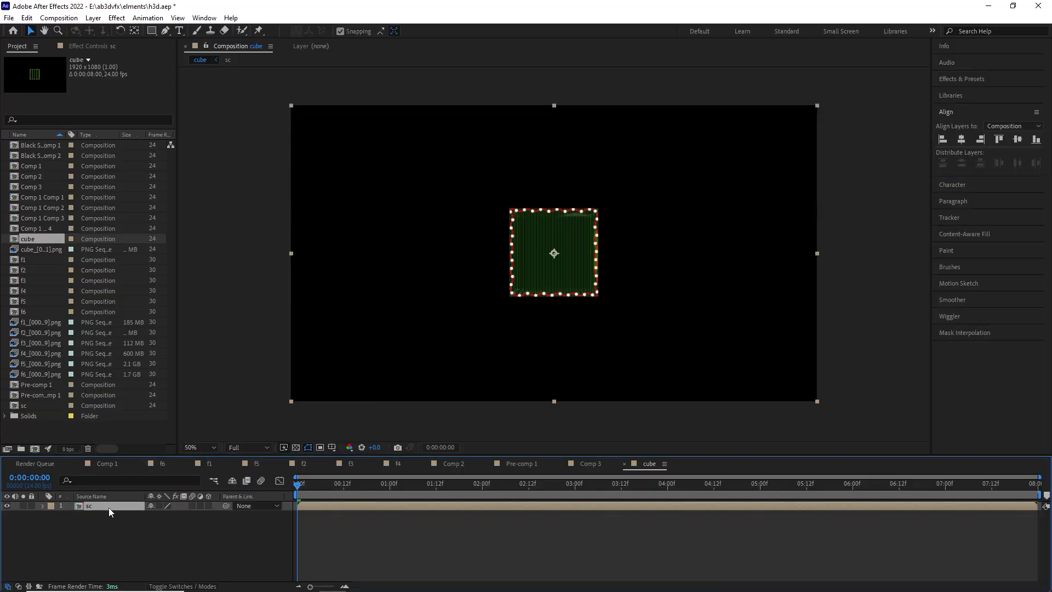
Step: Add the le light layer at 5% scale with Glow radius 895 and intensity 4.5
double_click(972, 151)
type("glo")
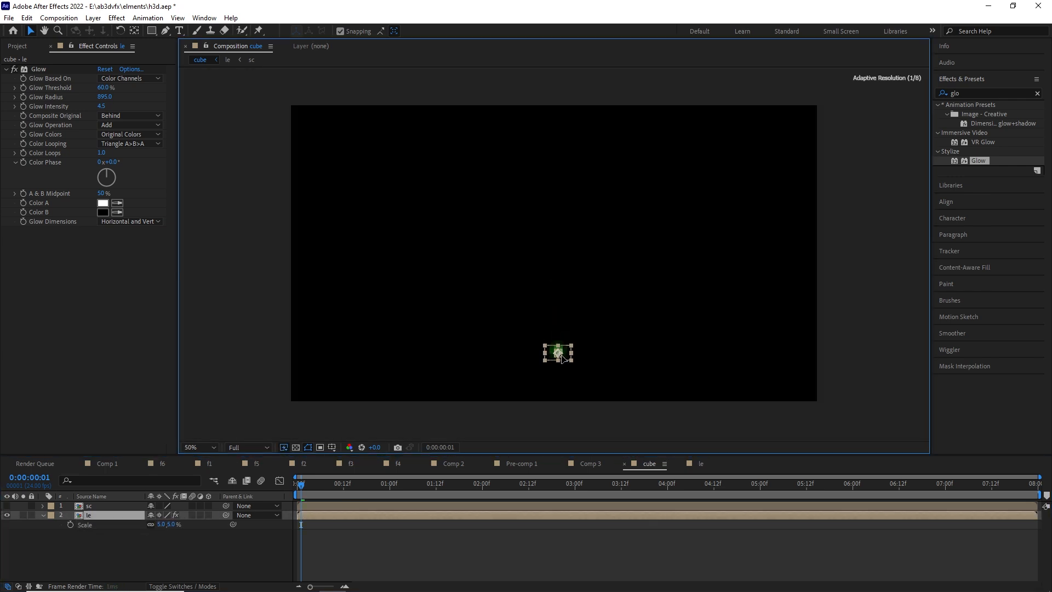
left_click(749, 463)
type("light")
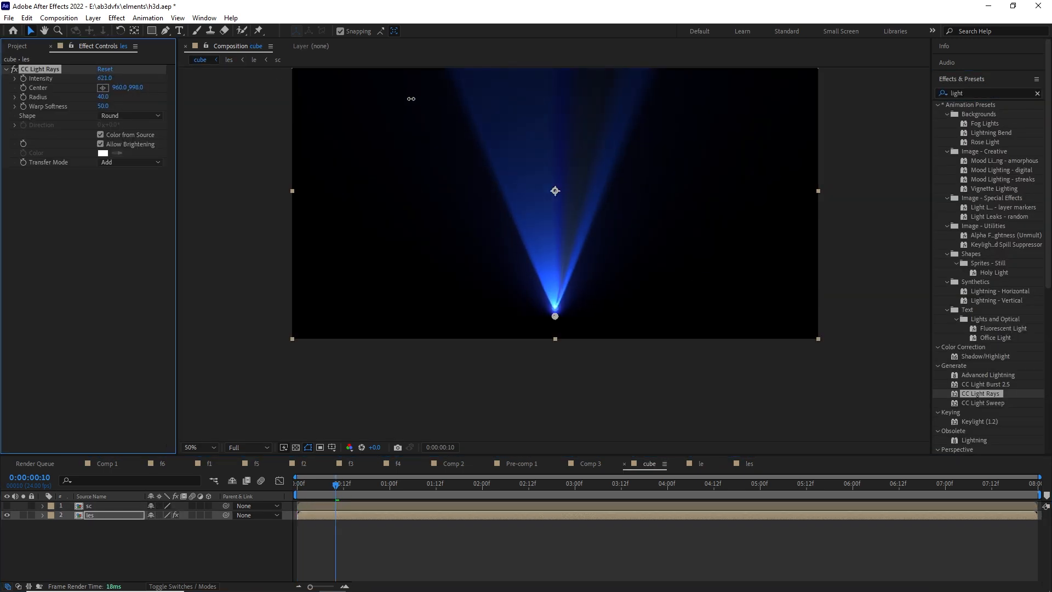
Step: Apply CC Light Rays to the les layer, centred near its bottom
left_click(452, 483)
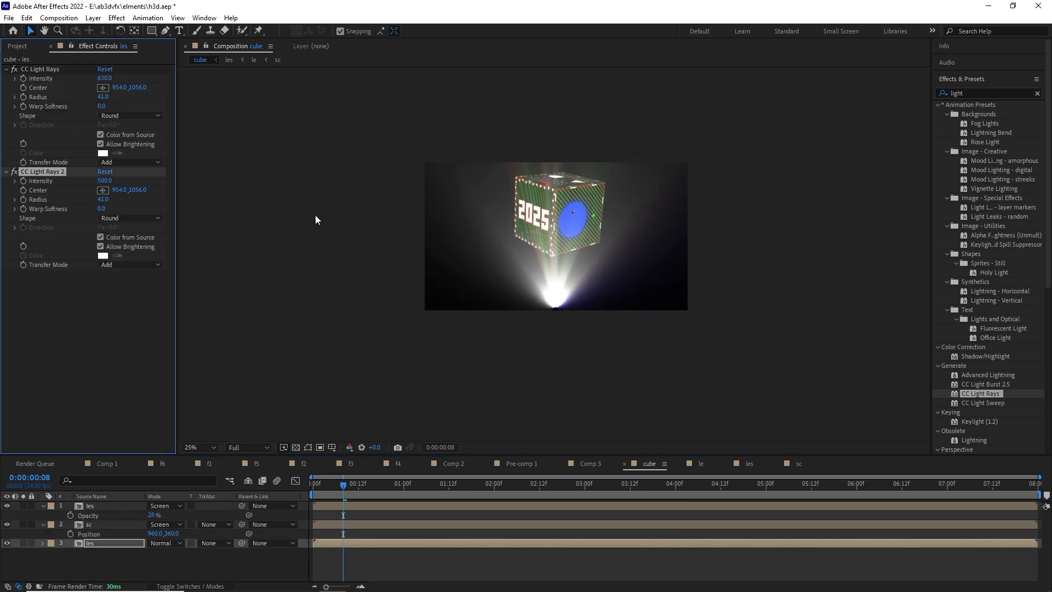
Step: Duplicate CC Light Rays, screen les at 28%, and raise the first Radius from 41 to 67
left_click_drag(104, 96, 104, 92)
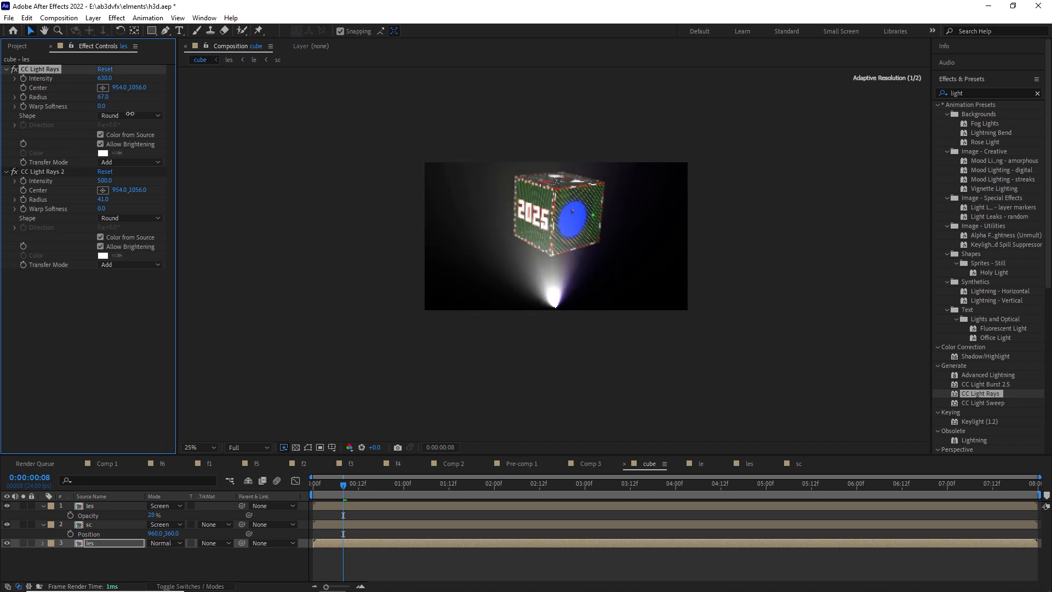